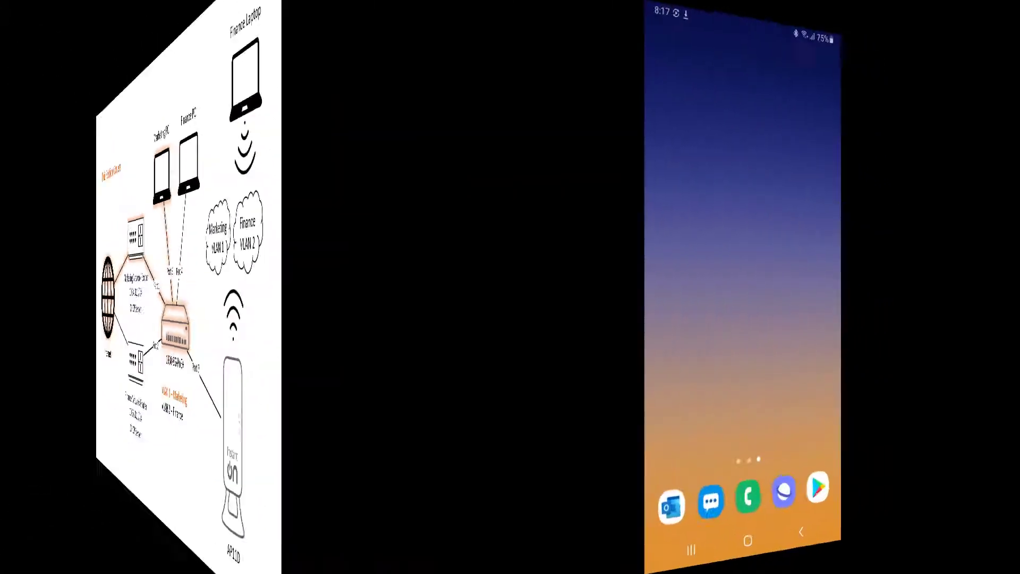
# Step: Launch the Instant On app to its welcome screen
pyautogui.click(818, 491)
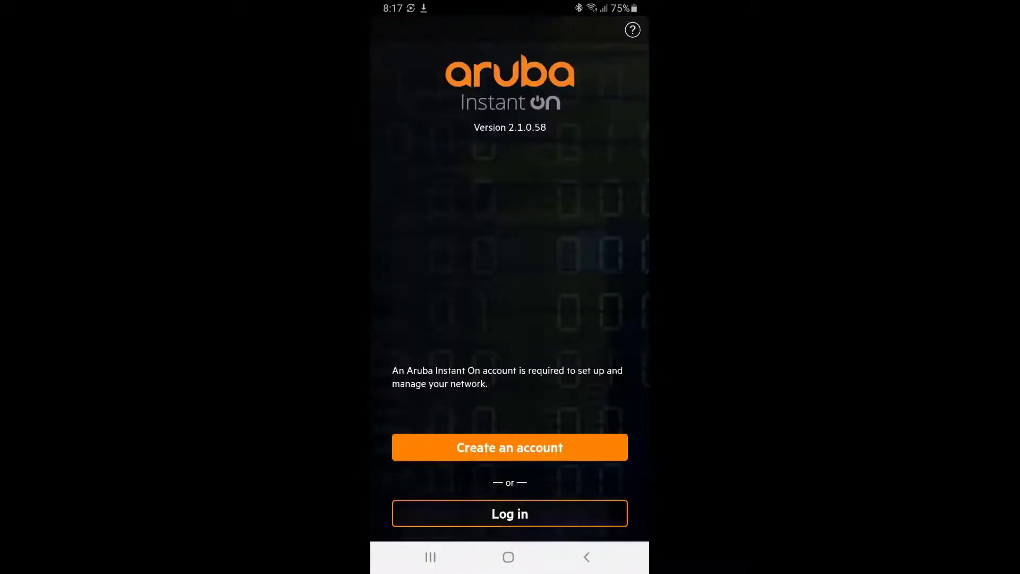
# Step: Create the Instant On account, submit the details, and continue after email verification
pyautogui.click(509, 447)
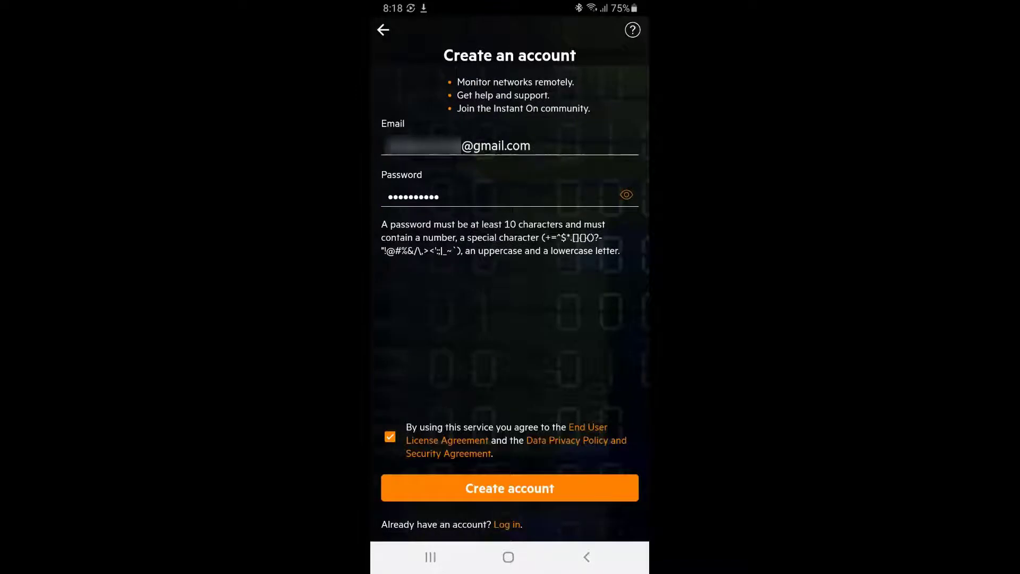
pyautogui.click(509, 488)
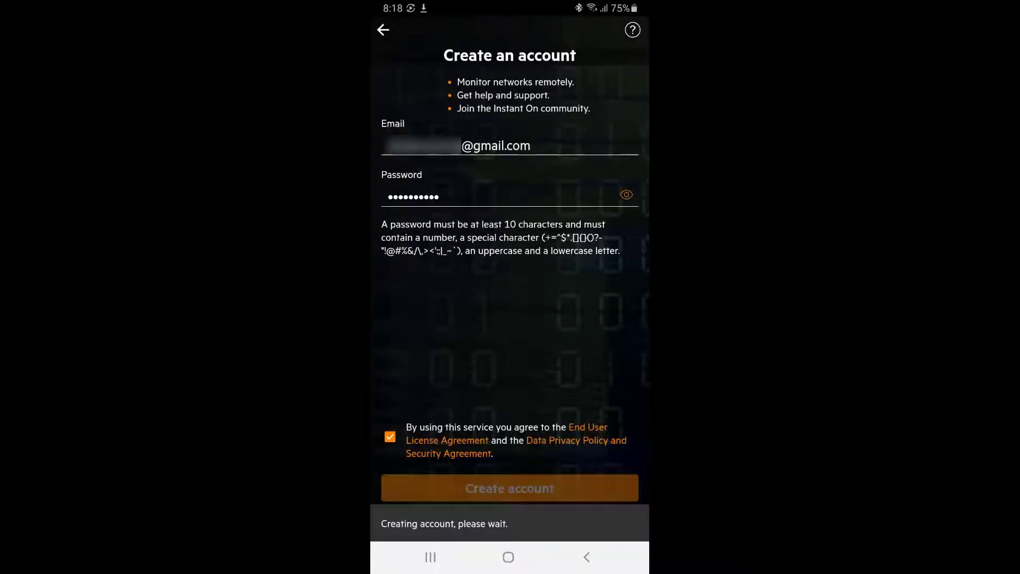
pyautogui.click(509, 488)
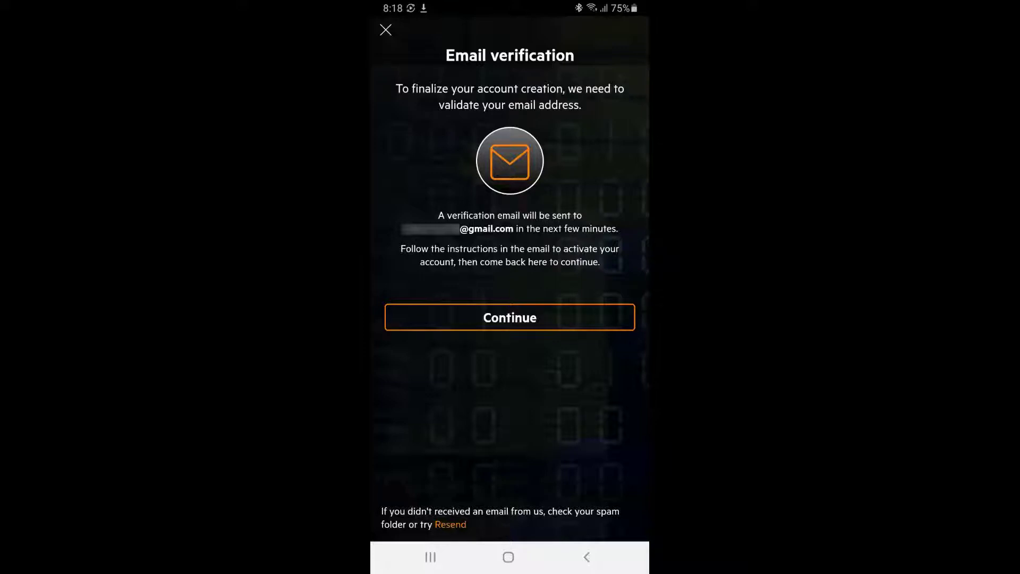
pyautogui.click(509, 317)
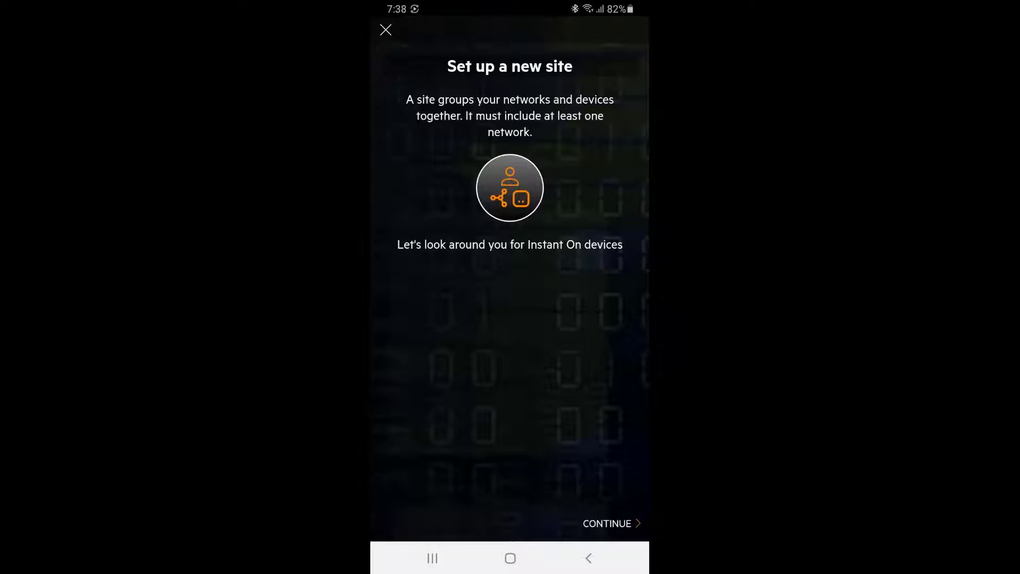
# Step: Begin a new site and confirm the connectivity and switch uplink prerequisites
pyautogui.click(610, 523)
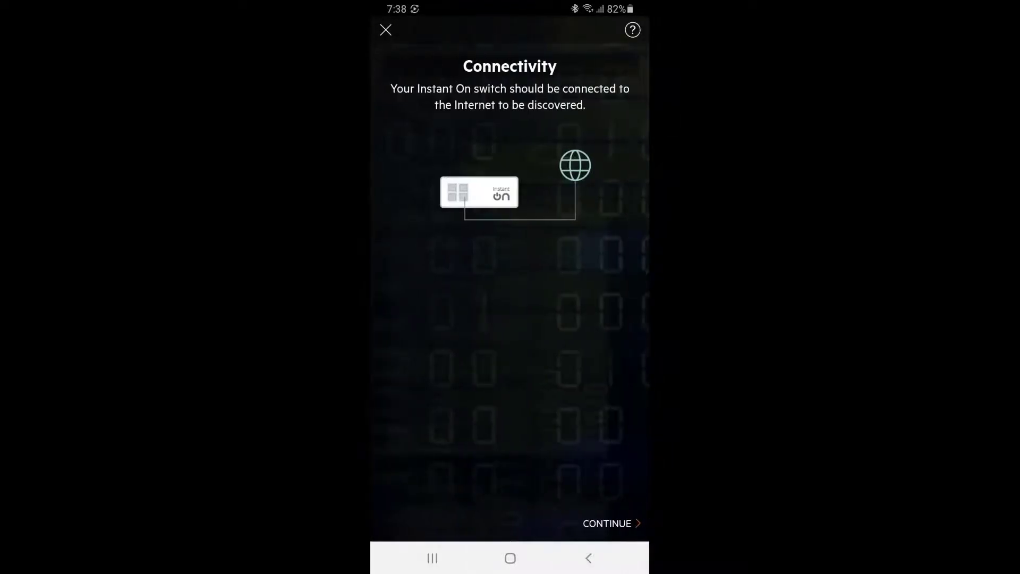
pyautogui.click(607, 523)
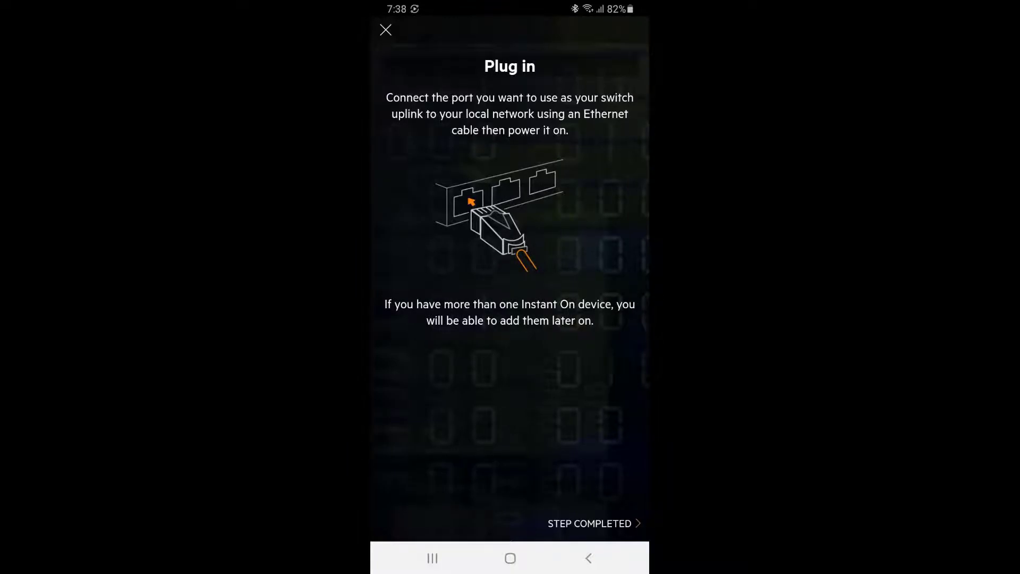
pyautogui.click(589, 523)
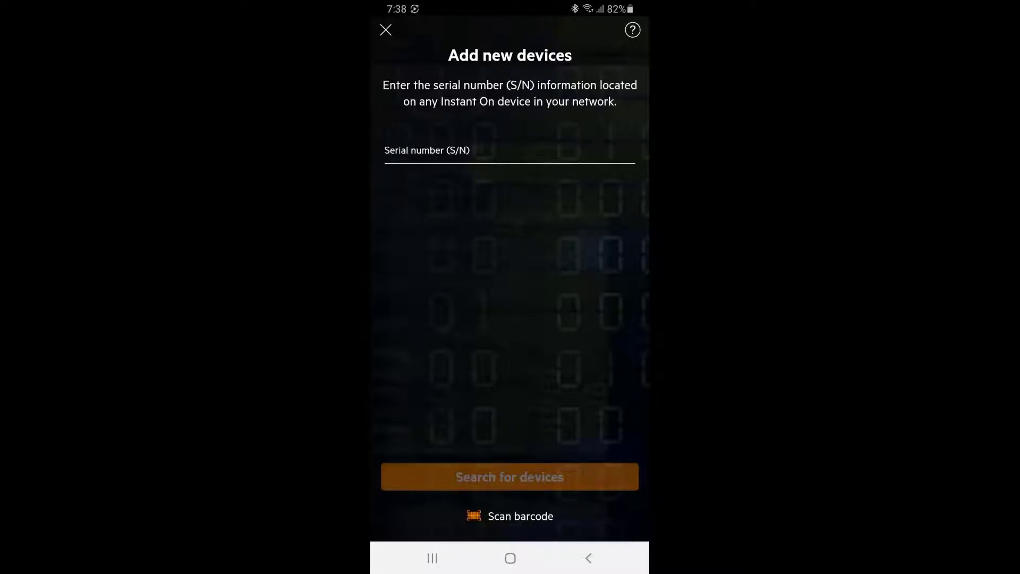
# Step: Find the 1930 8G PoE switch by its serial number and add it to the site
pyautogui.write('CN...BQ')
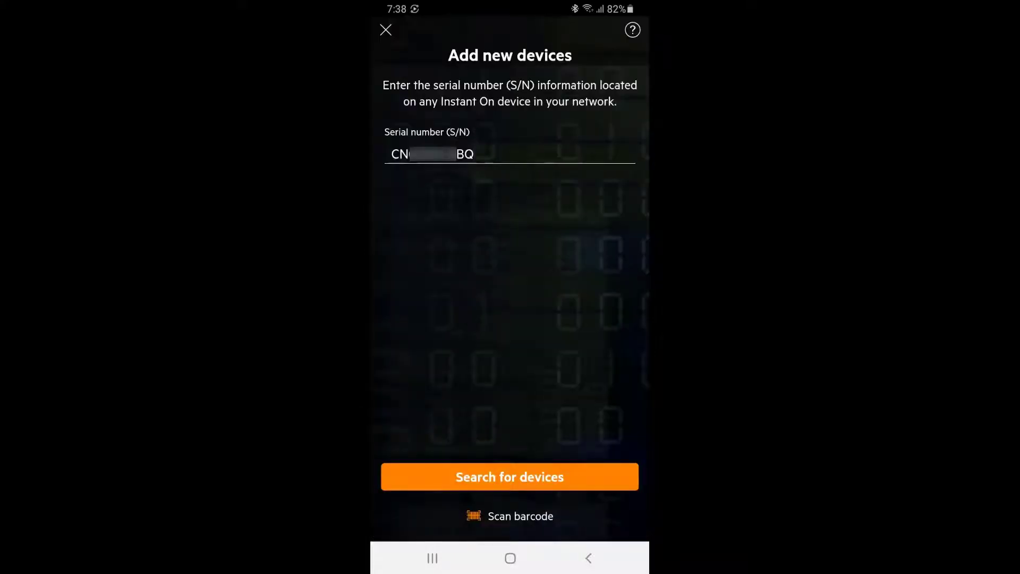
pyautogui.click(509, 477)
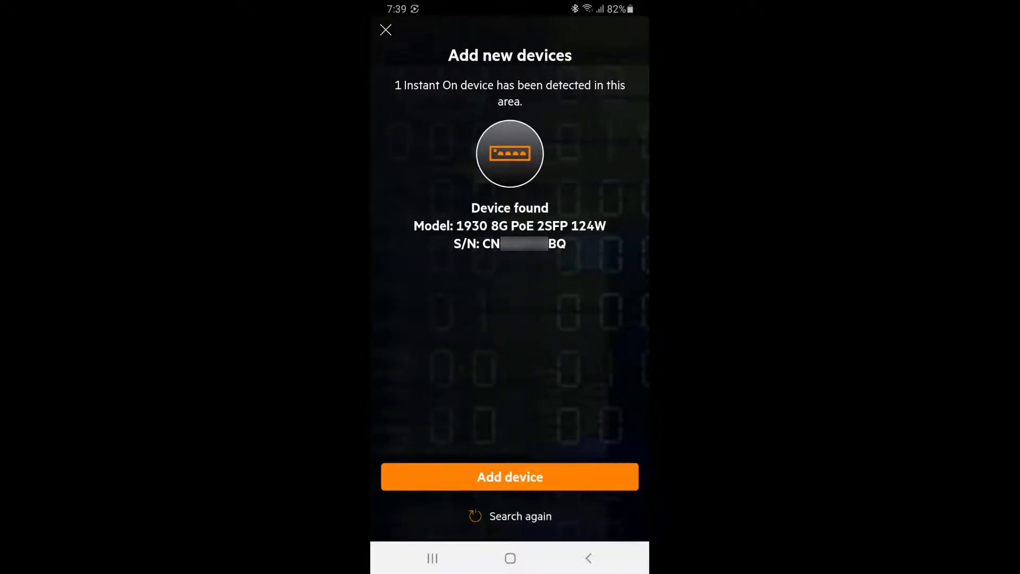
pyautogui.click(509, 476)
pyautogui.write('Mar')
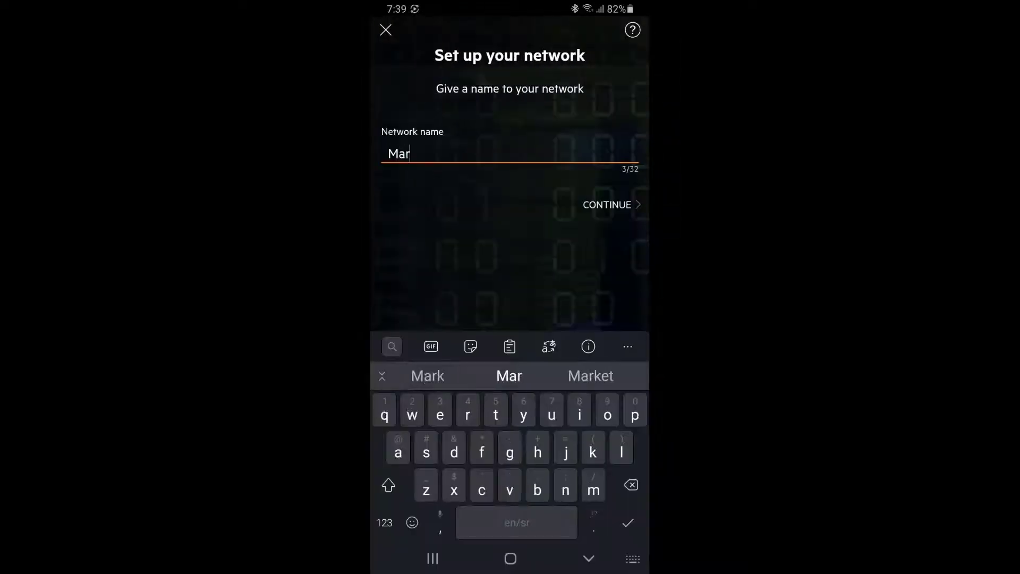
# Step: Accept the network name, name the site Office, activate it, and show it
pyautogui.click(606, 204)
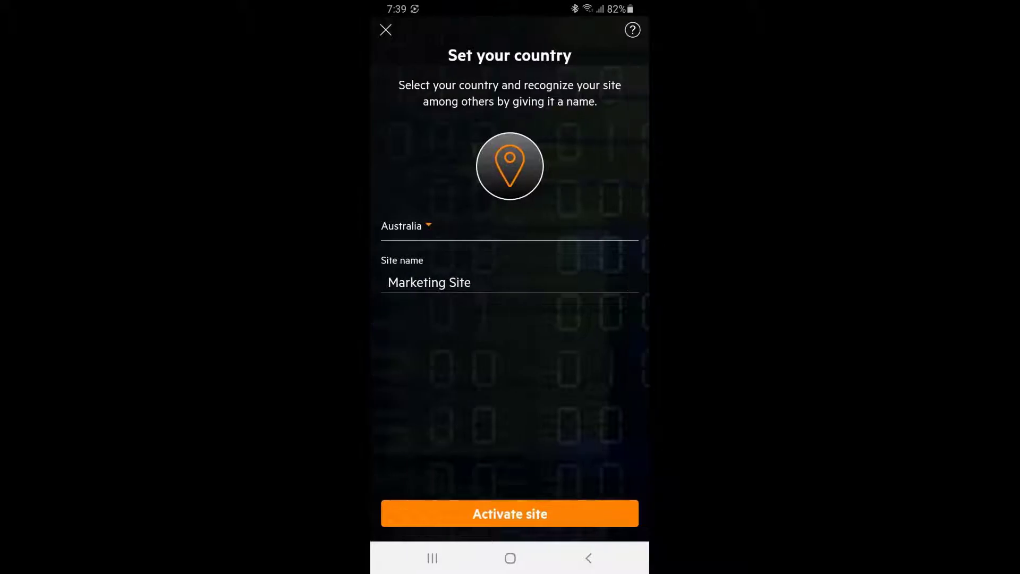
pyautogui.write('Office')
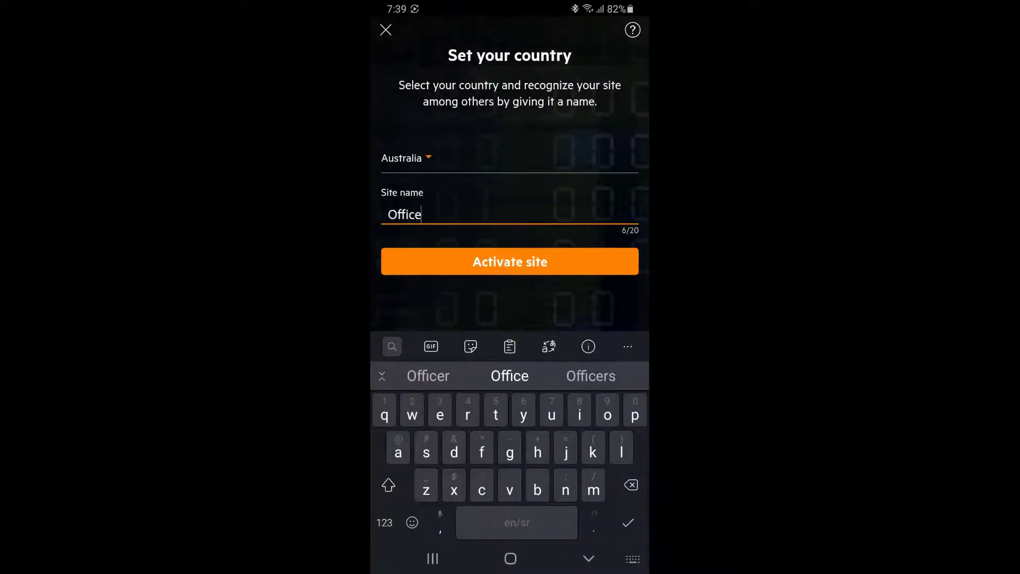
pyautogui.click(509, 261)
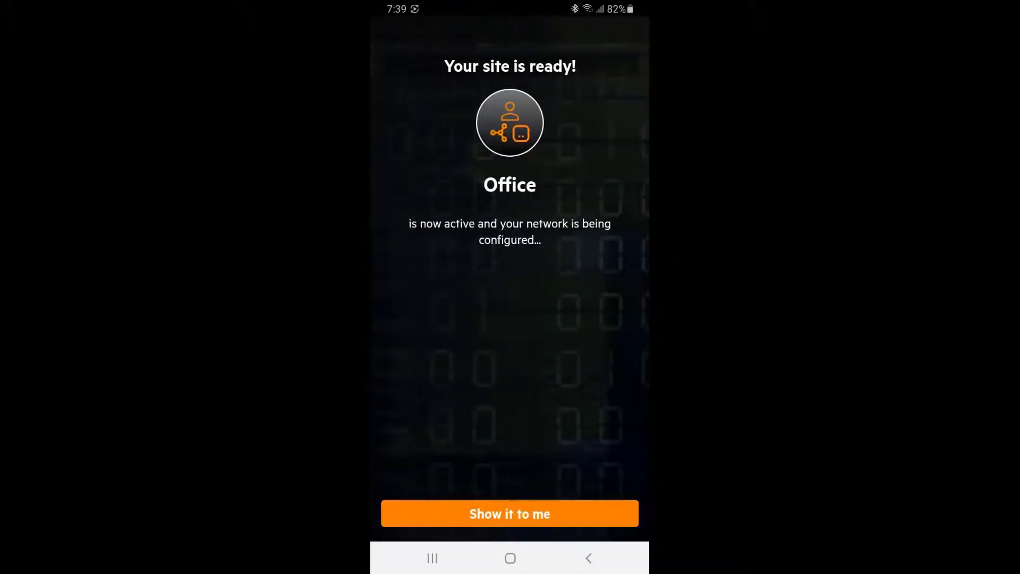
pyautogui.click(509, 514)
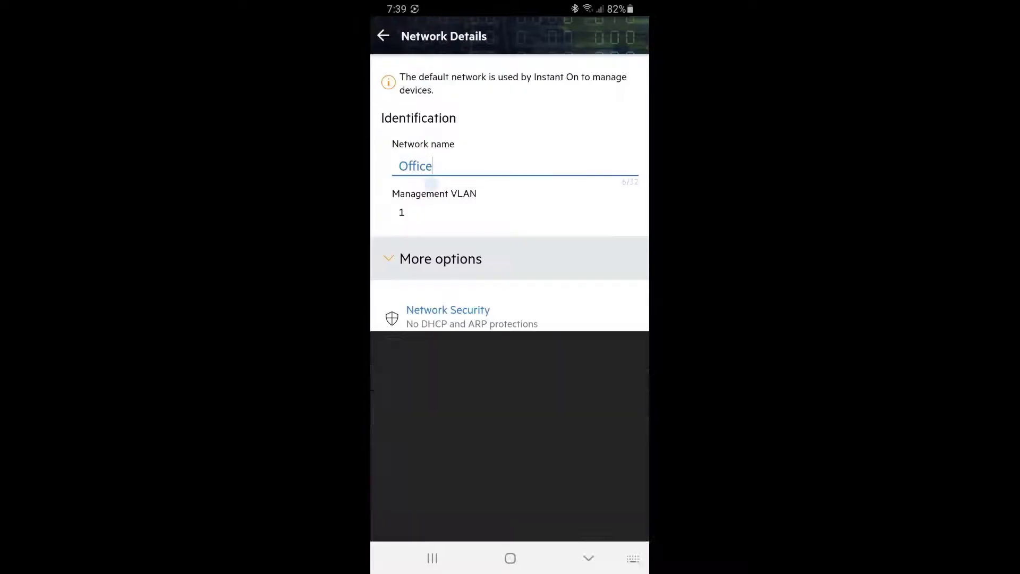
# Step: Rename the default network to Marketing on VLAN 1 and go to the site's devices
pyautogui.write('Marketing')
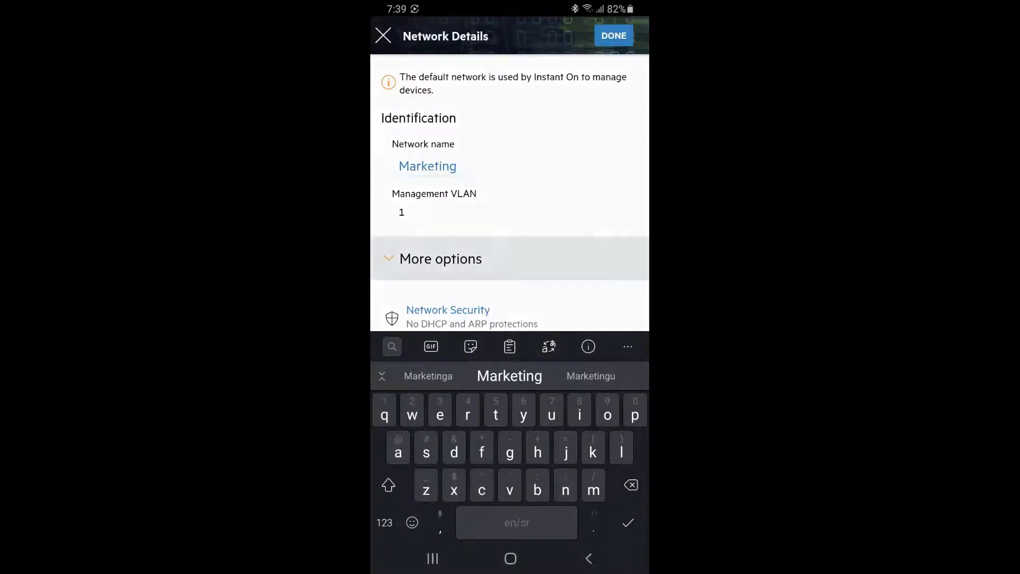
pyautogui.click(612, 36)
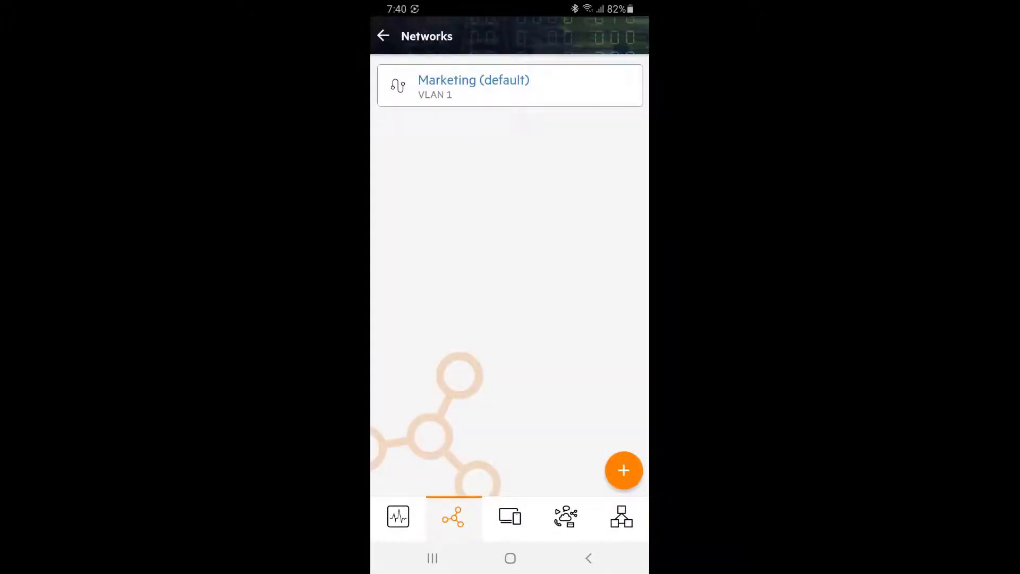
pyautogui.click(621, 516)
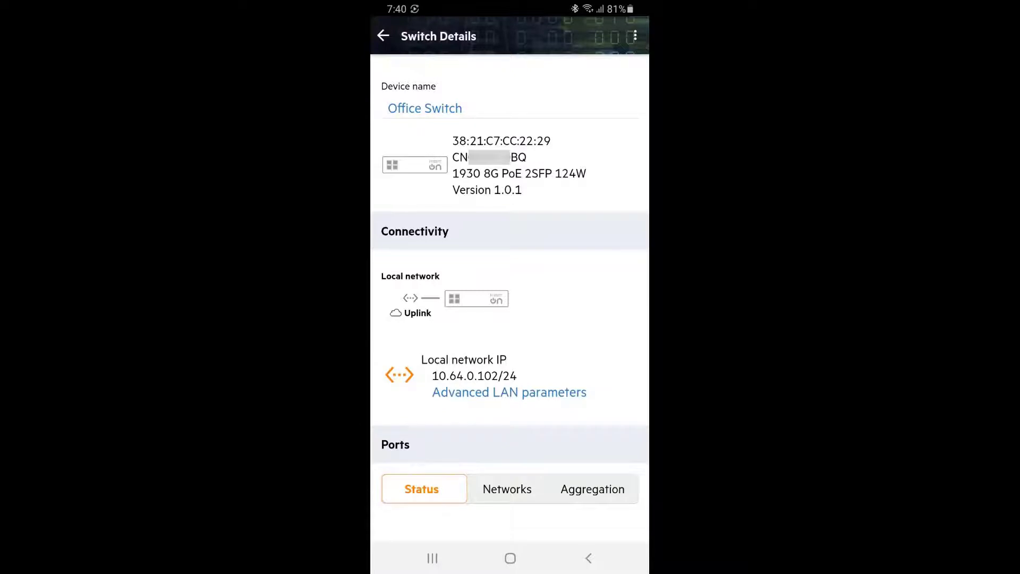
# Step: Review the Office Switch port status and return to the site dashboard
pyautogui.scroll(-3)
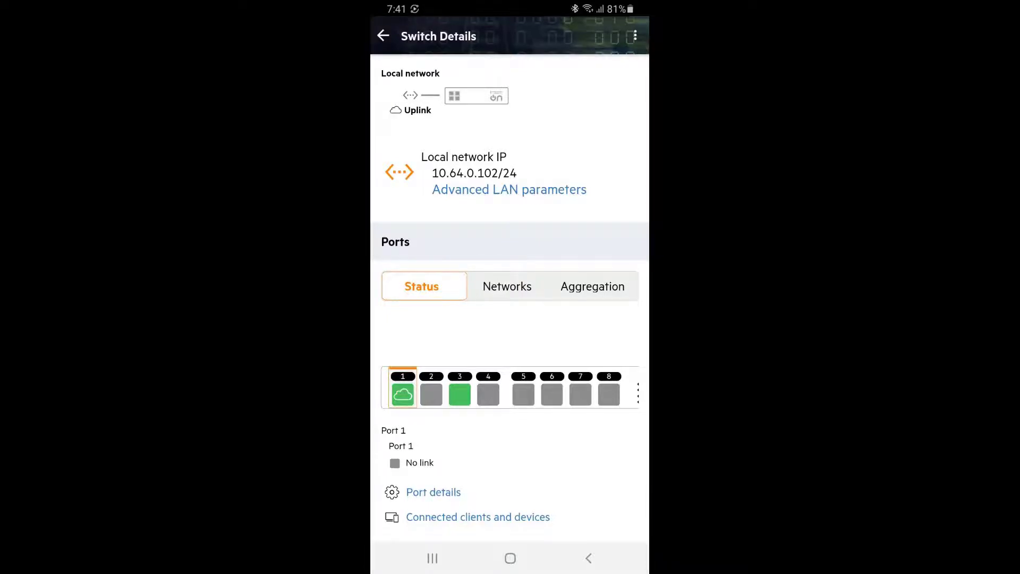
pyautogui.click(383, 37)
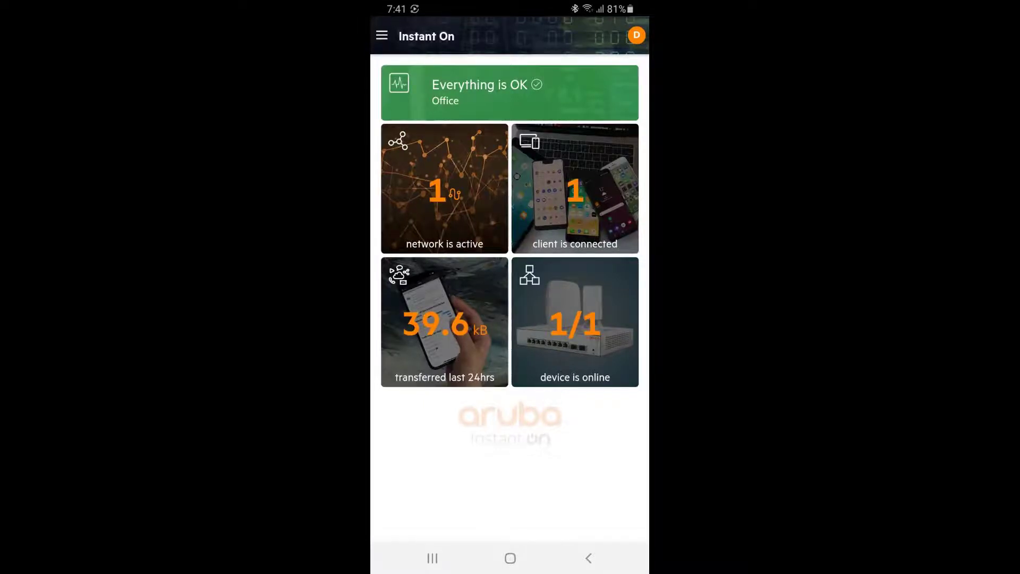
# Step: Rename the wired client on Port 3 to Marketing PC
pyautogui.click(574, 188)
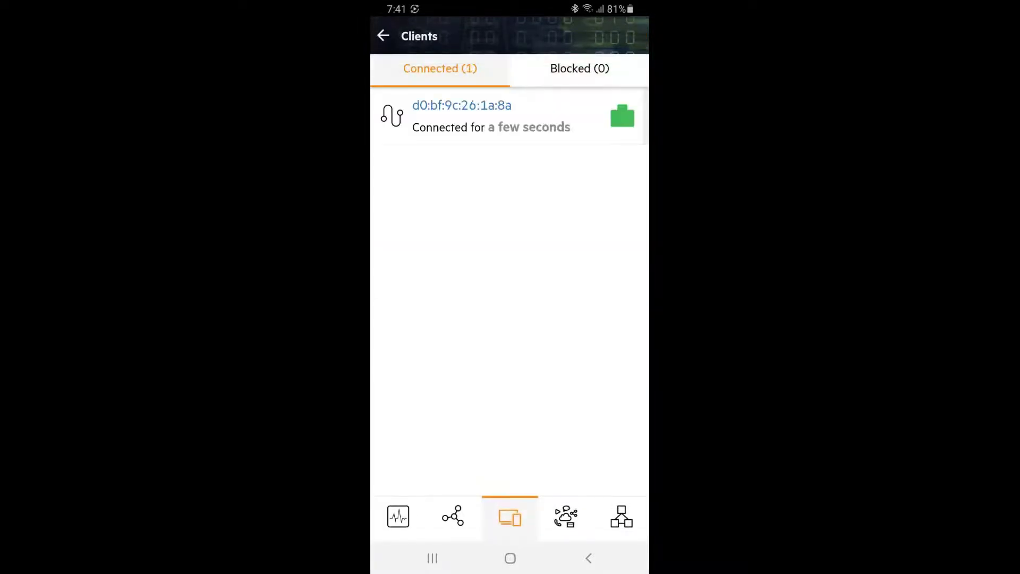
pyautogui.click(491, 116)
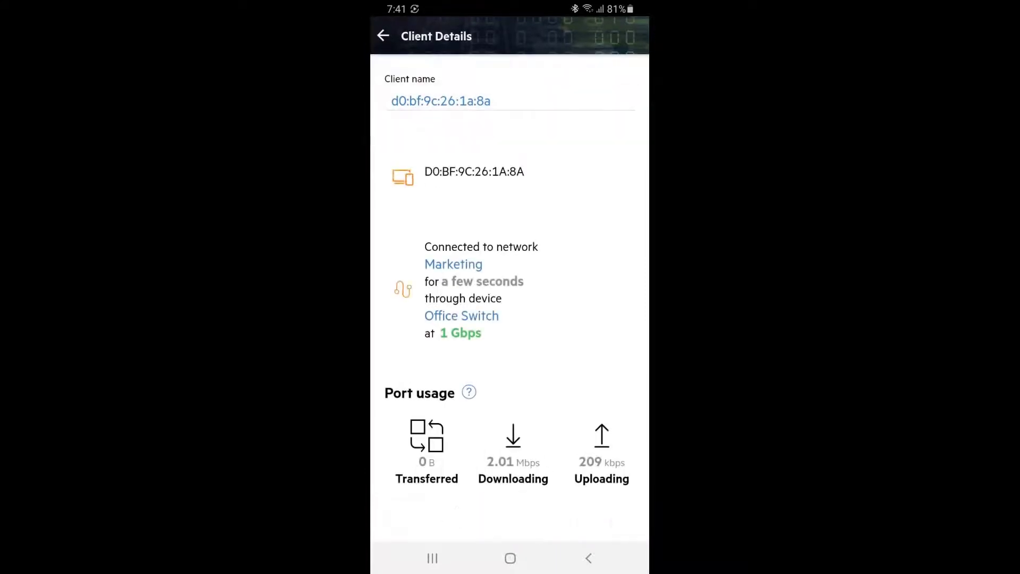
pyautogui.click(511, 101)
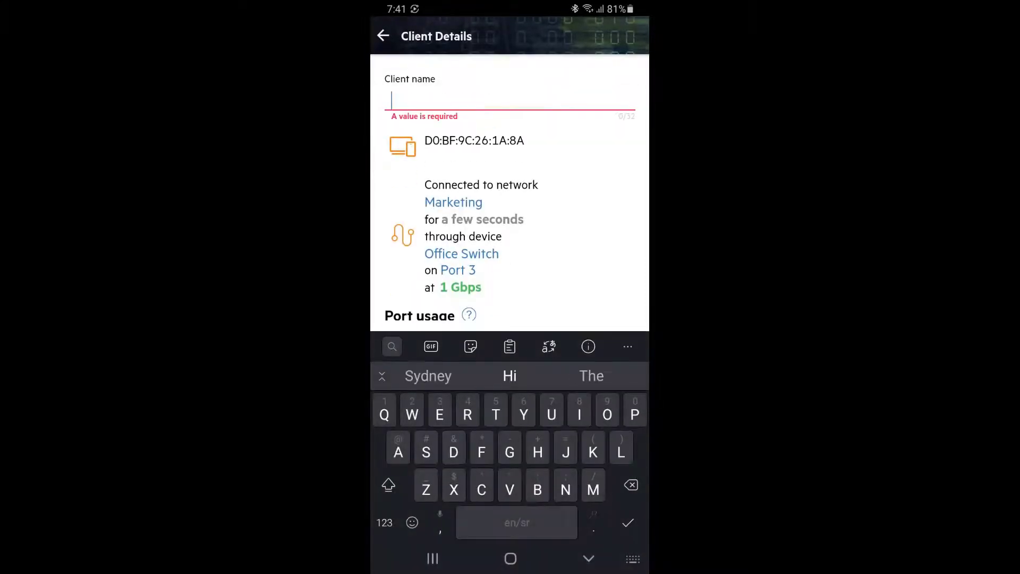
pyautogui.write('Marketing PC')
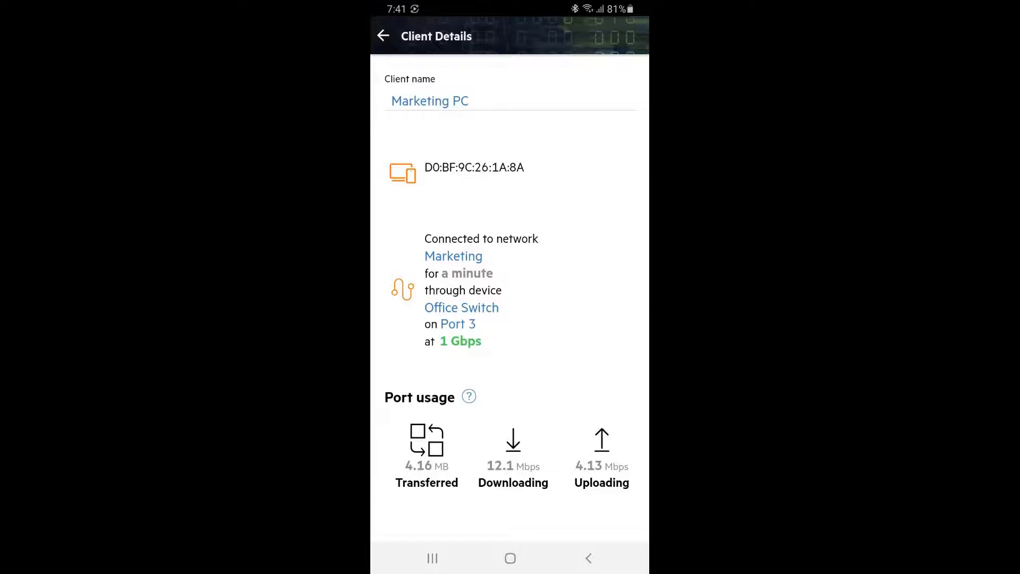
pyautogui.click(384, 36)
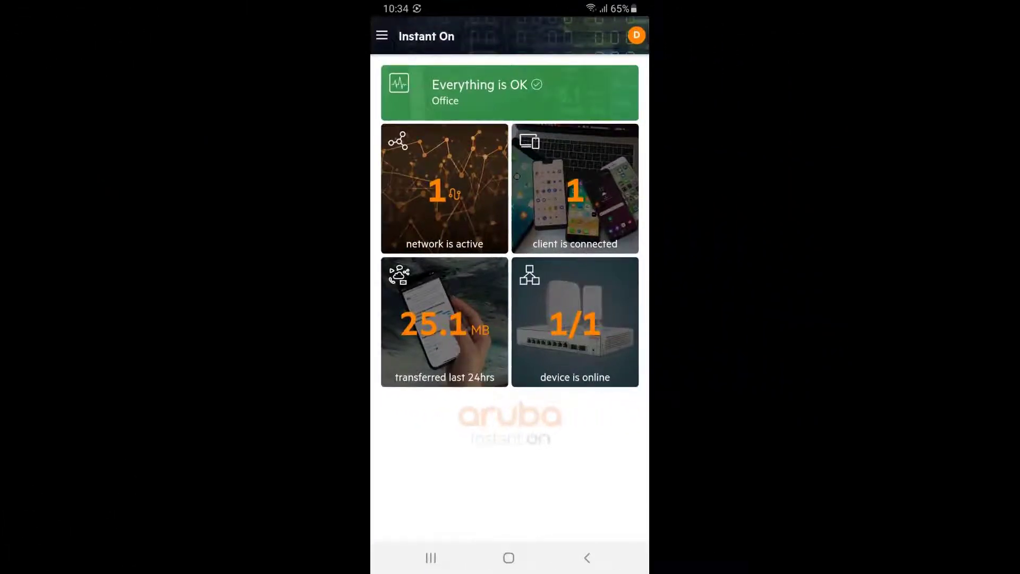
# Step: Add a second wired network named Finance on VLAN 2
pyautogui.click(445, 189)
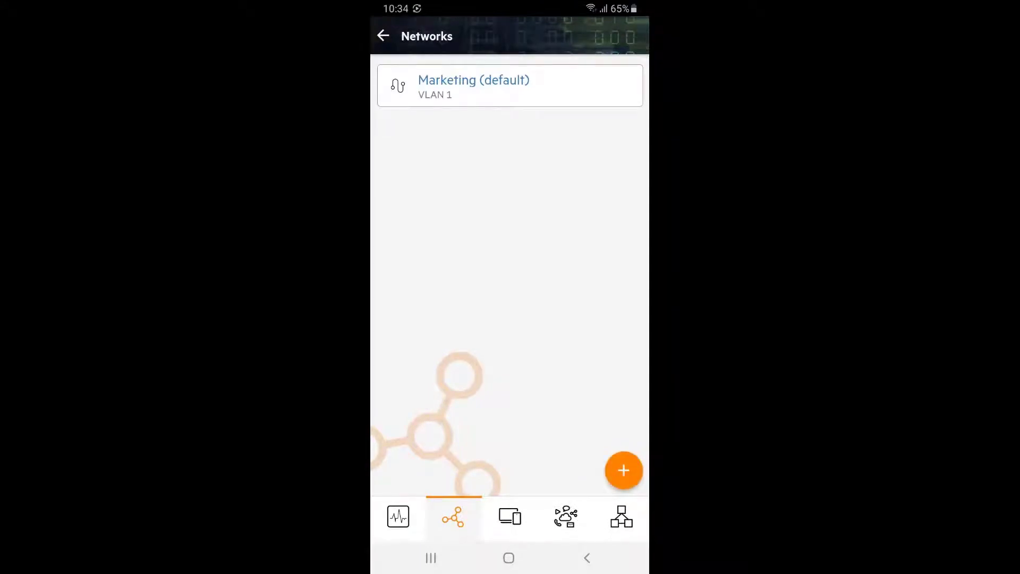
pyautogui.click(623, 470)
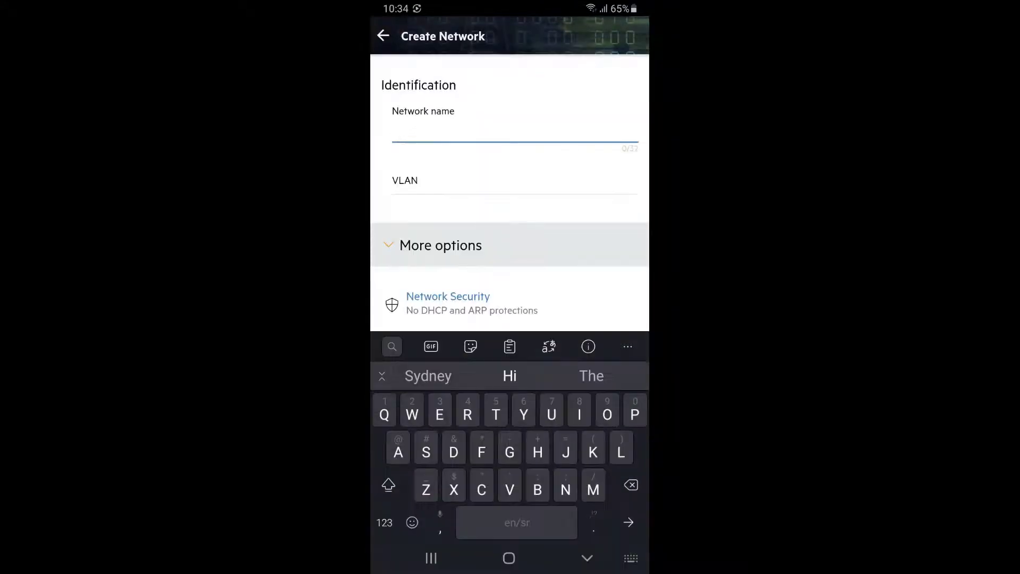
pyautogui.write('Fina')
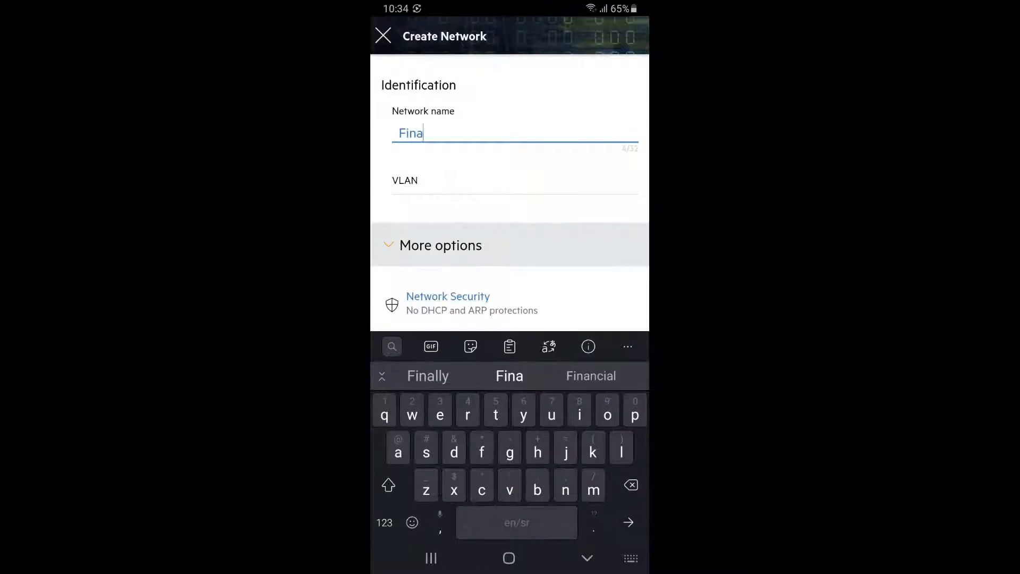
pyautogui.click(514, 189)
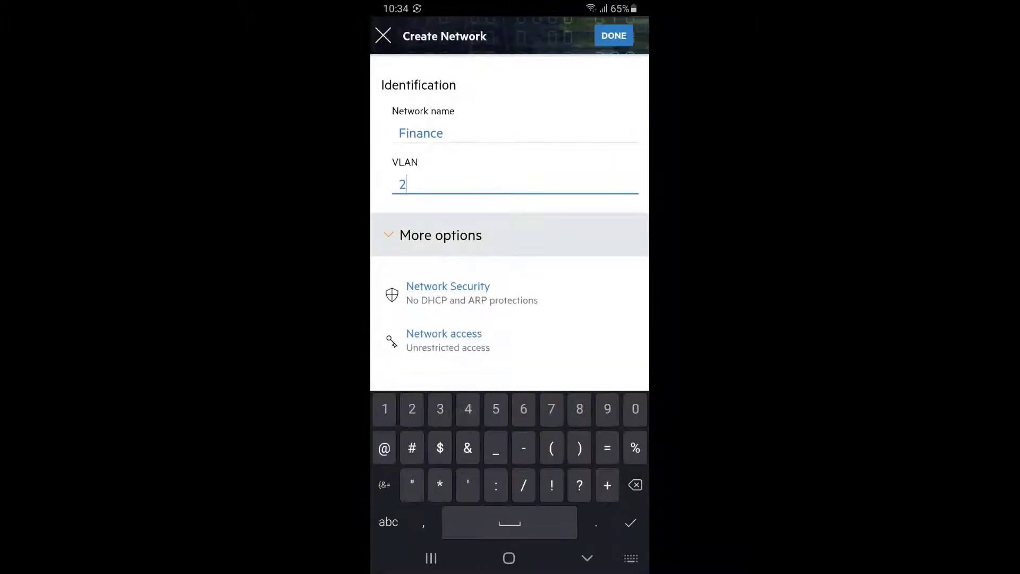
pyautogui.click(613, 36)
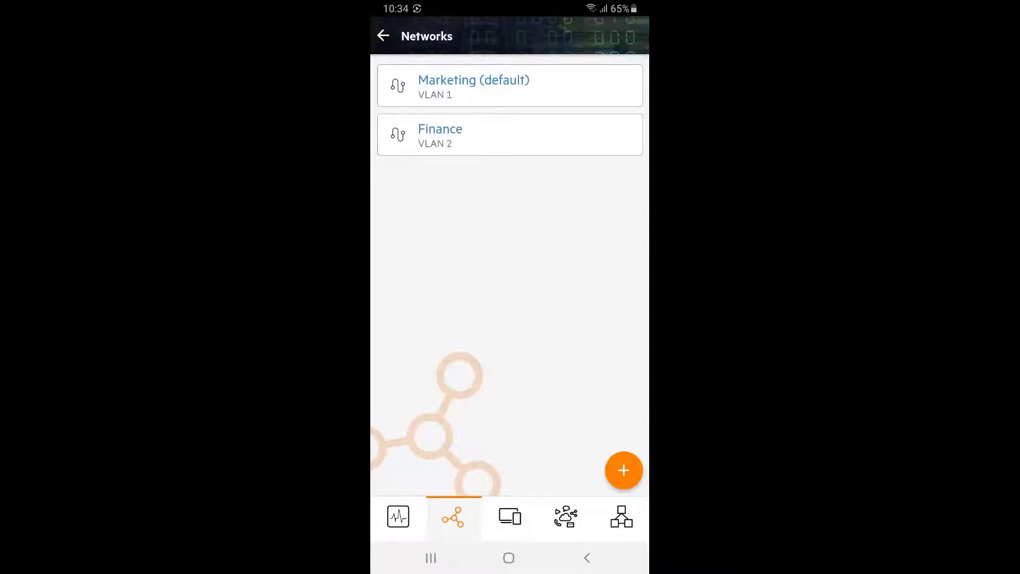
# Step: Show the Office Switch port membership for the Finance network and select port 2
pyautogui.click(622, 516)
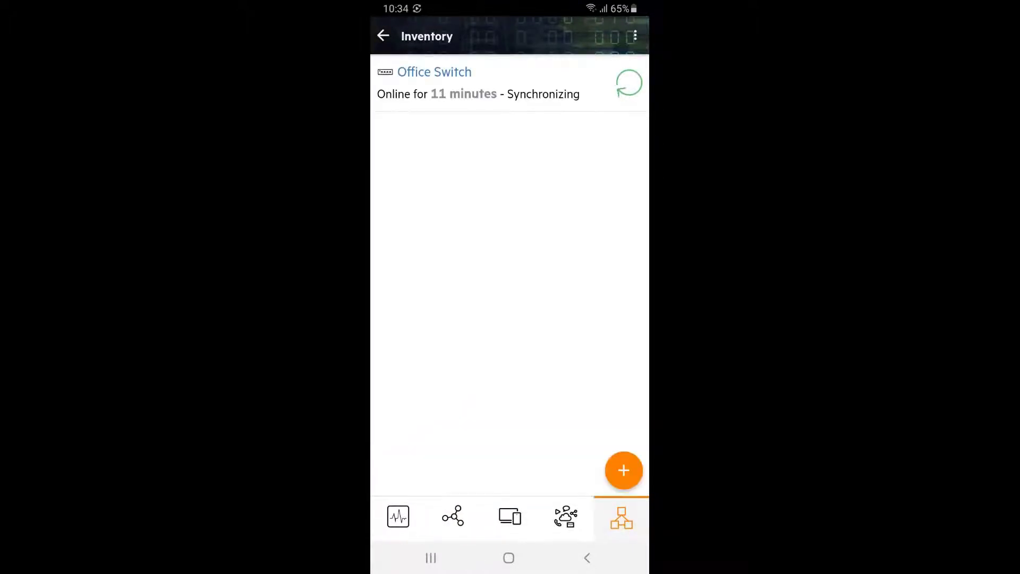
pyautogui.click(434, 71)
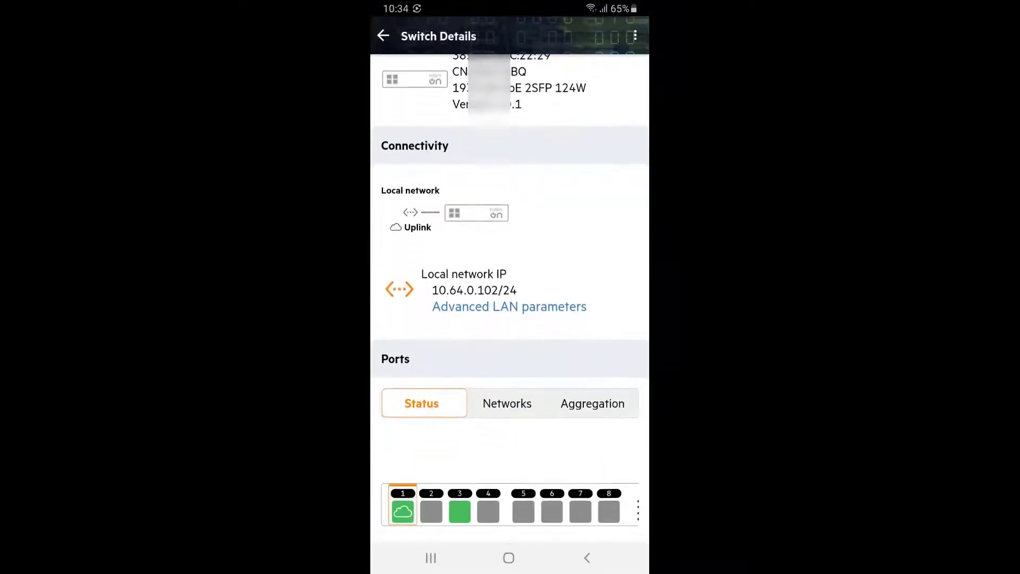
pyautogui.click(506, 403)
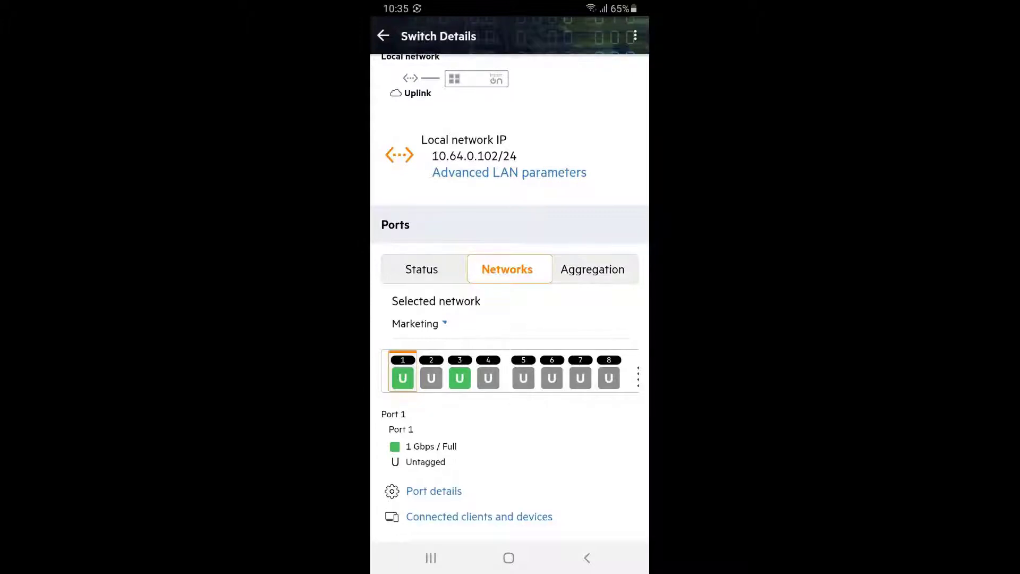
pyautogui.click(416, 323)
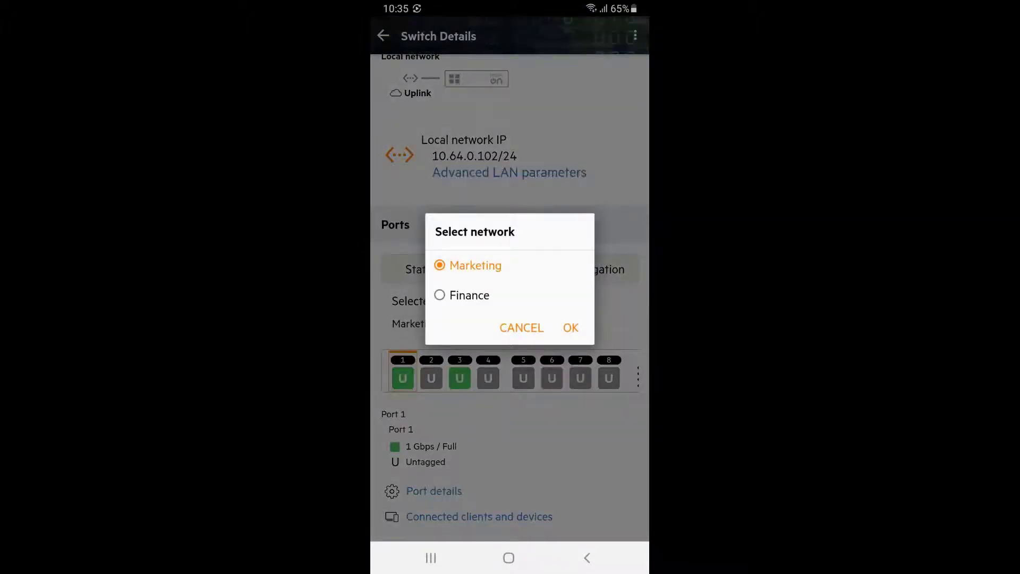
pyautogui.click(570, 327)
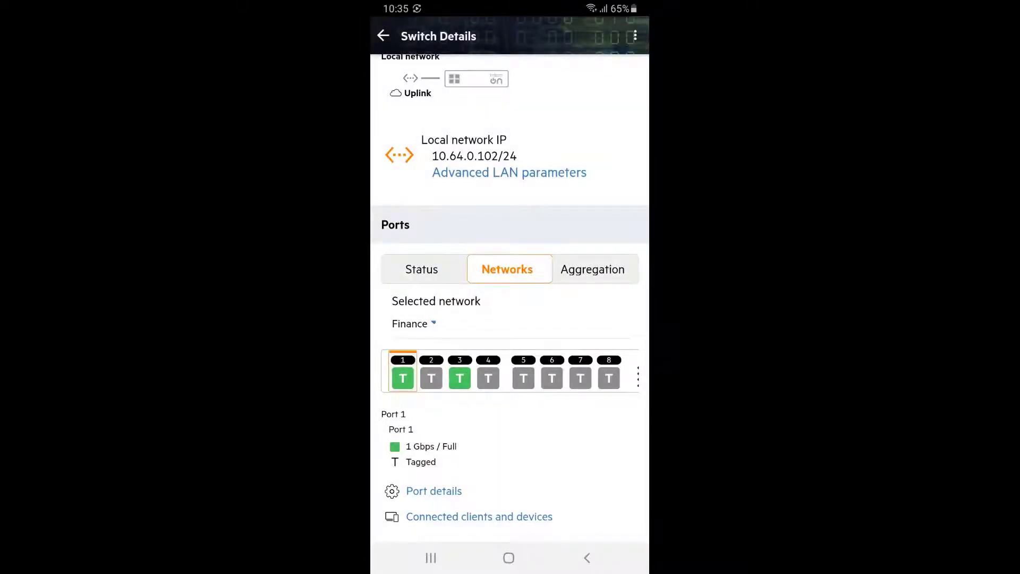
pyautogui.click(430, 377)
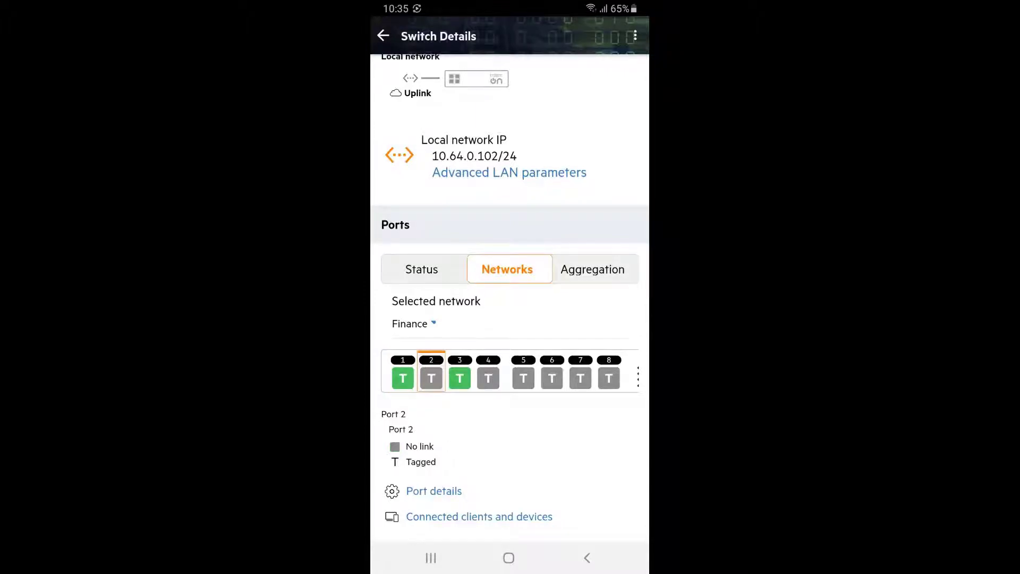
# Step: Make ports 2 and 4 carry Finance (VLAN 2) untagged
pyautogui.click(433, 491)
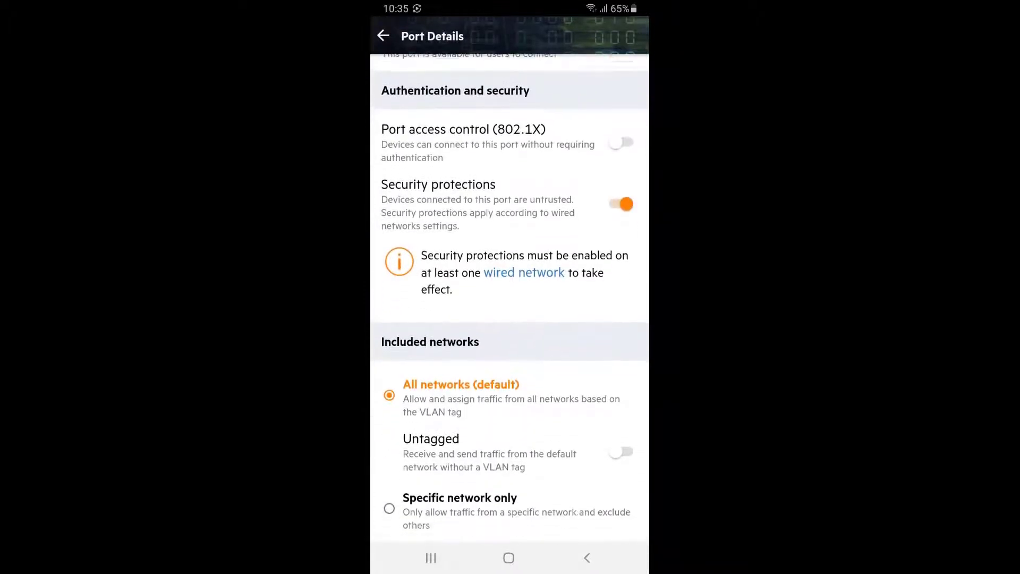
pyautogui.click(389, 508)
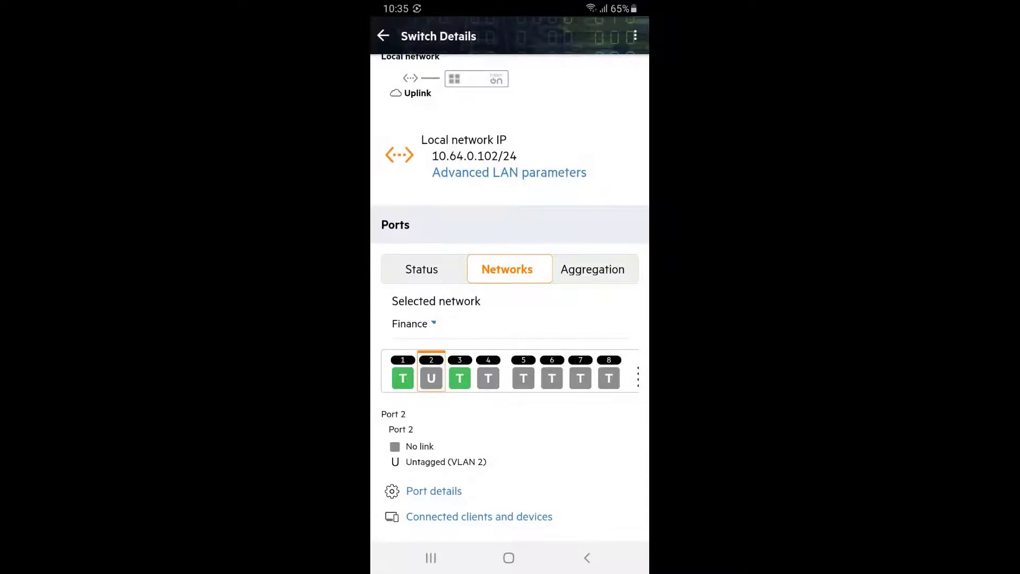
pyautogui.click(433, 491)
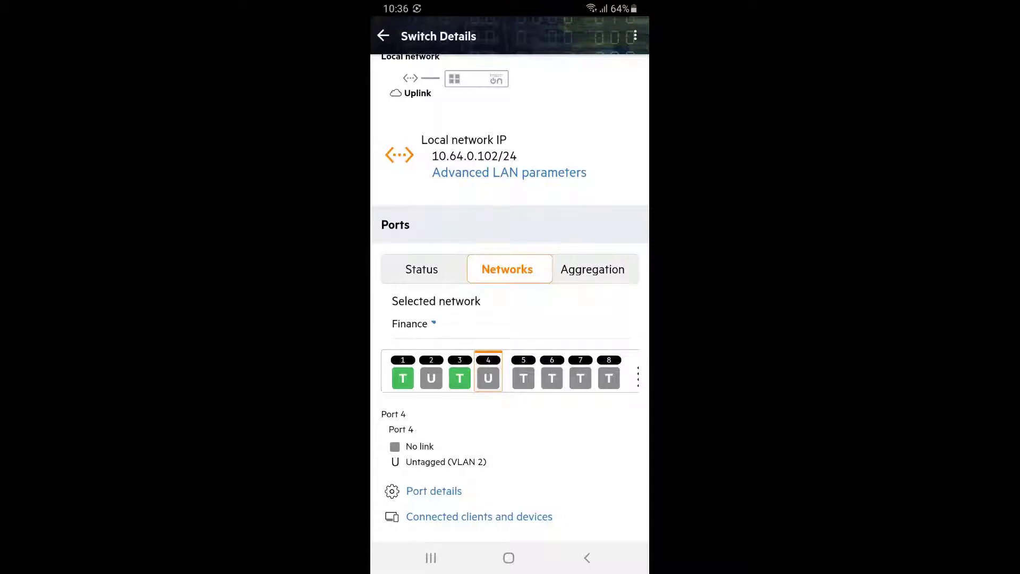
# Step: Exclude Finance from ports 1, 3, 5 and 6 by restricting them to a specific network
pyautogui.click(402, 379)
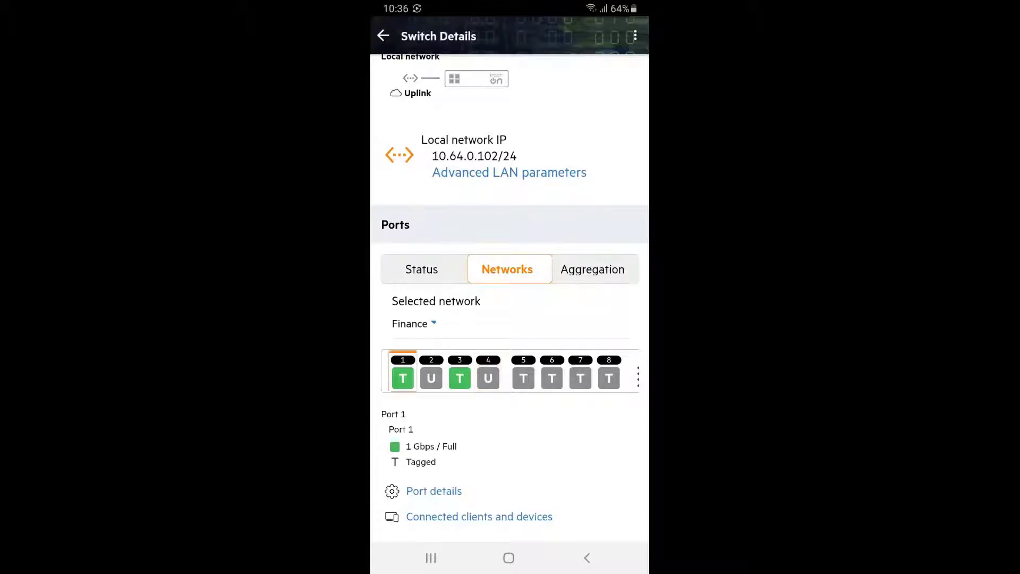
pyautogui.click(434, 492)
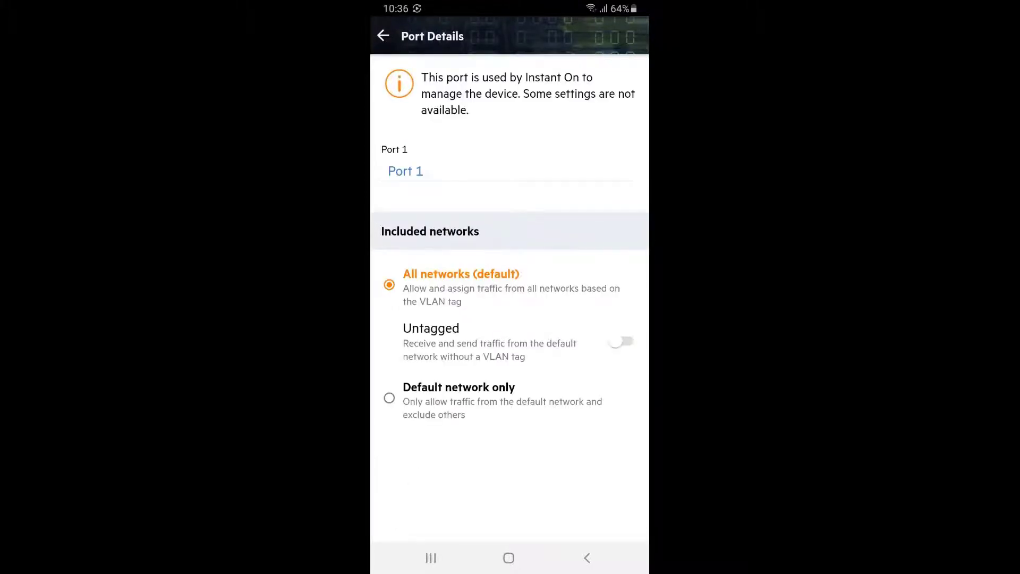
pyautogui.click(390, 398)
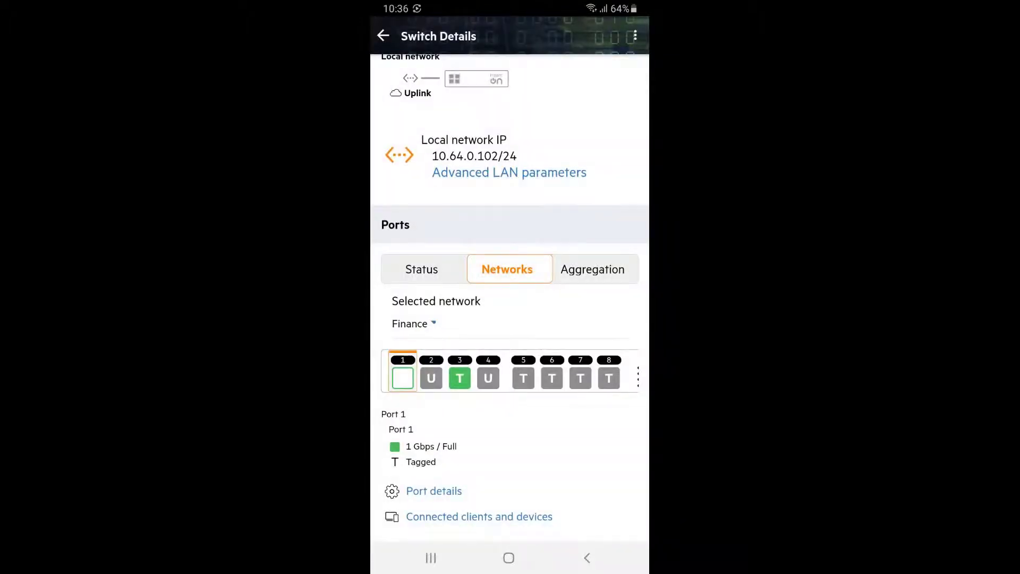
pyautogui.click(460, 379)
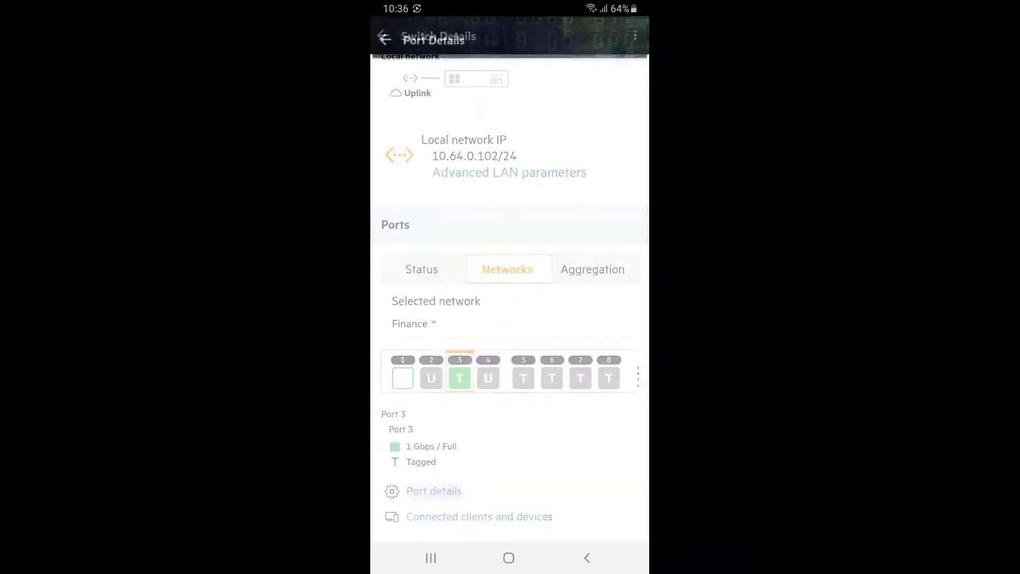
pyautogui.click(434, 491)
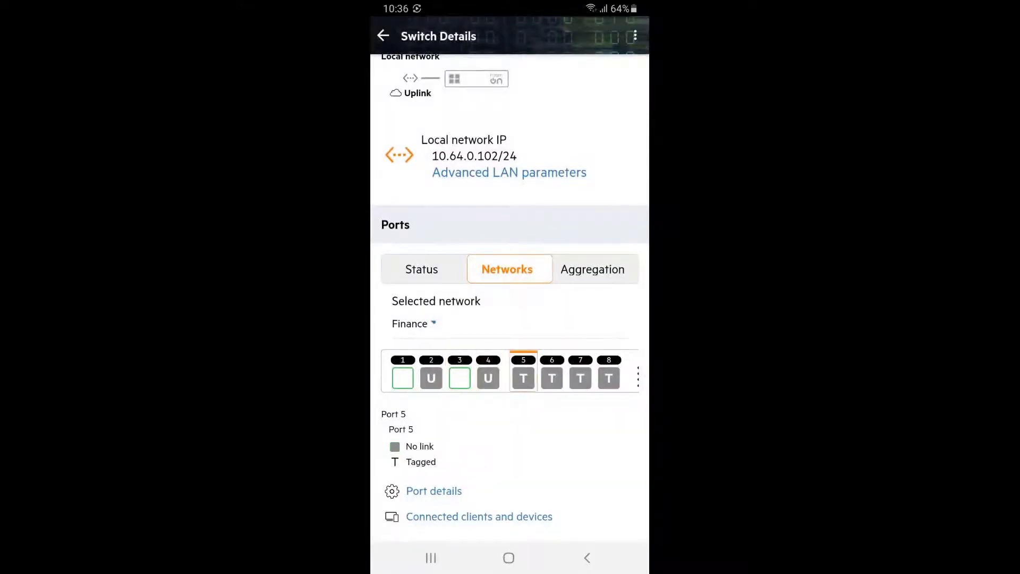
pyautogui.click(433, 491)
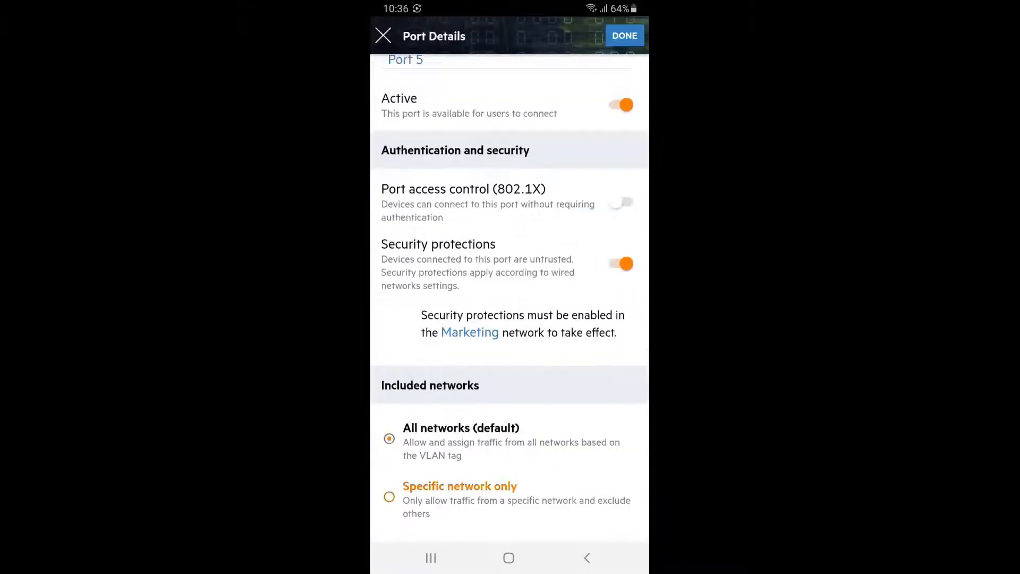
pyautogui.click(384, 36)
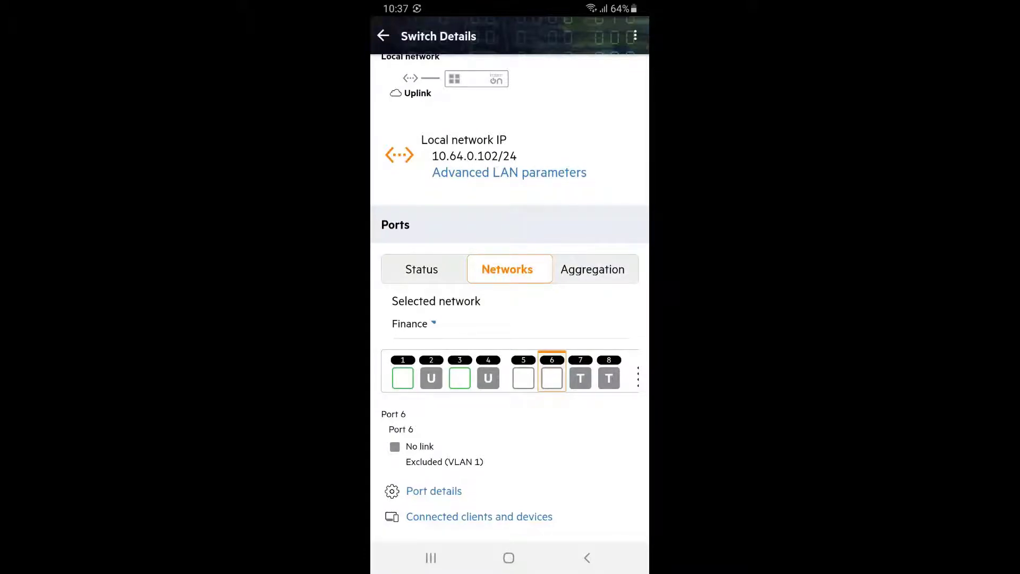
# Step: Reselect the Finance view and show the switch ports' link status
pyautogui.click(414, 323)
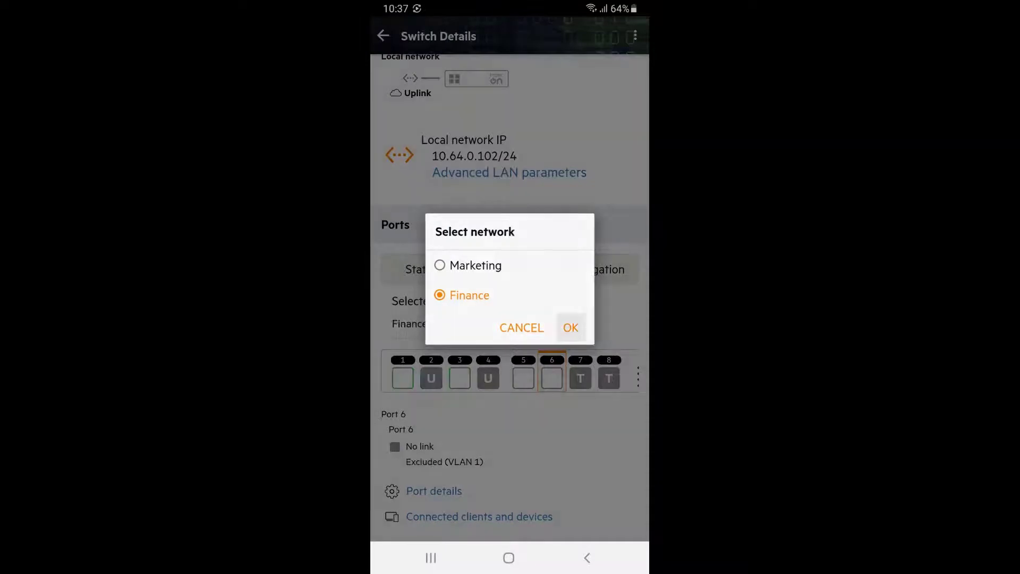
pyautogui.click(570, 327)
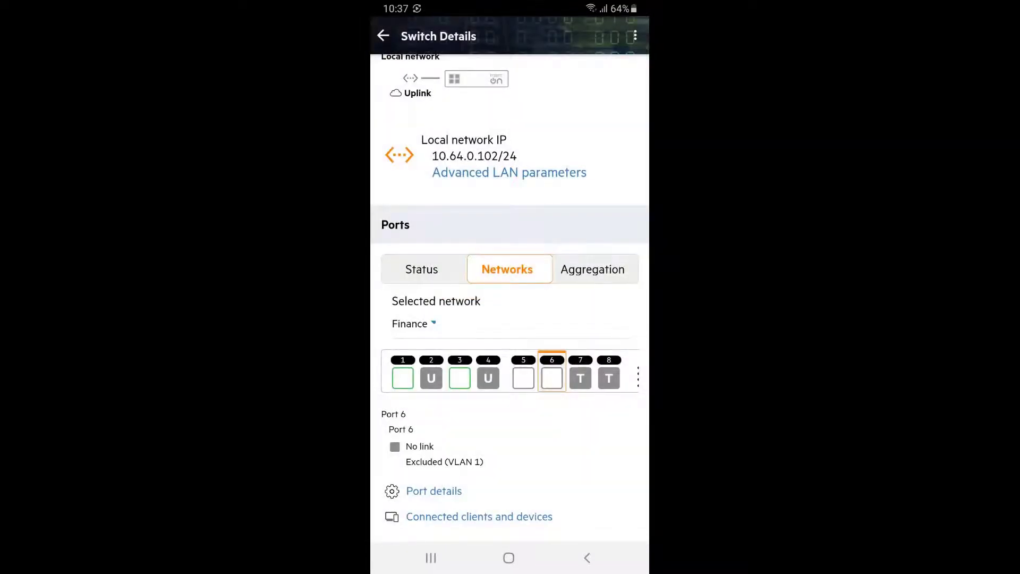
pyautogui.click(421, 269)
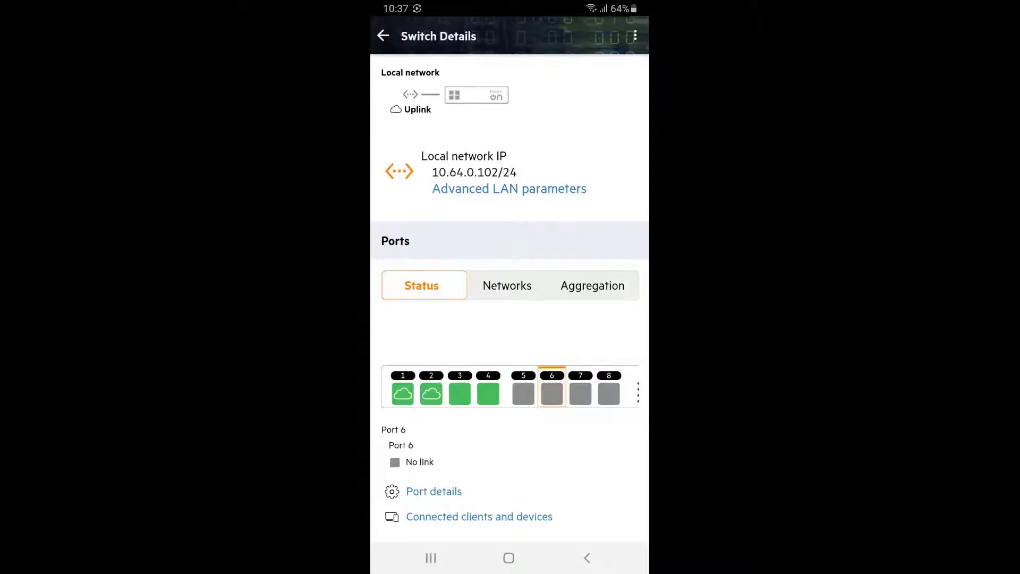
# Step: Name the unnamed Port 4 client on the Finance network 'Finance PC' from the Clients list
pyautogui.click(384, 36)
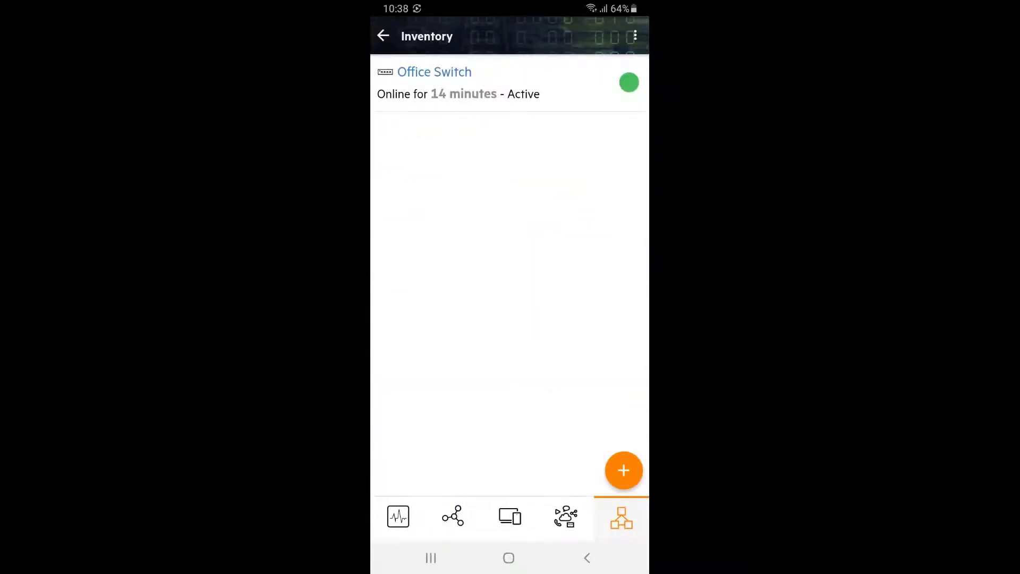
pyautogui.click(384, 36)
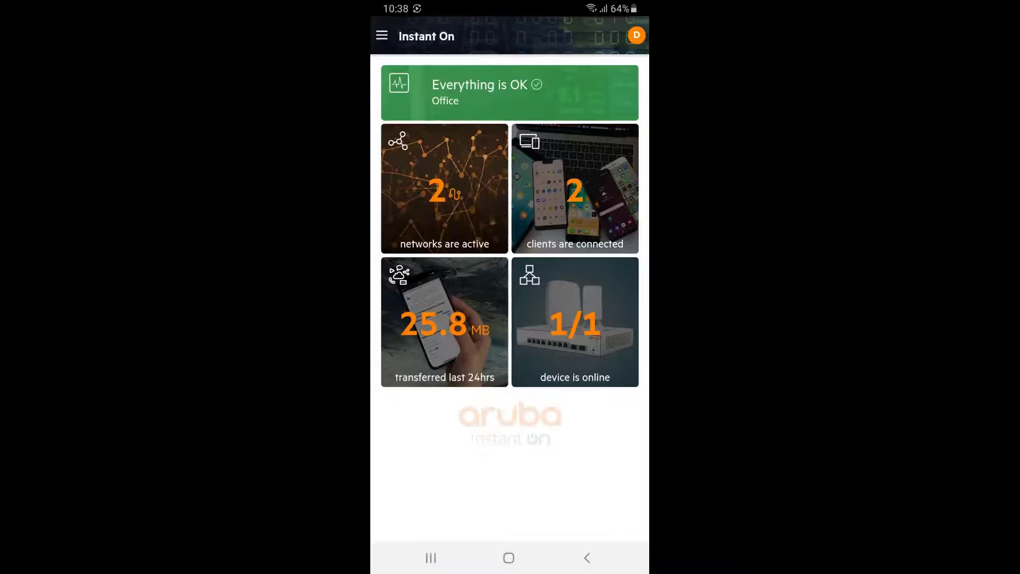
pyautogui.click(575, 188)
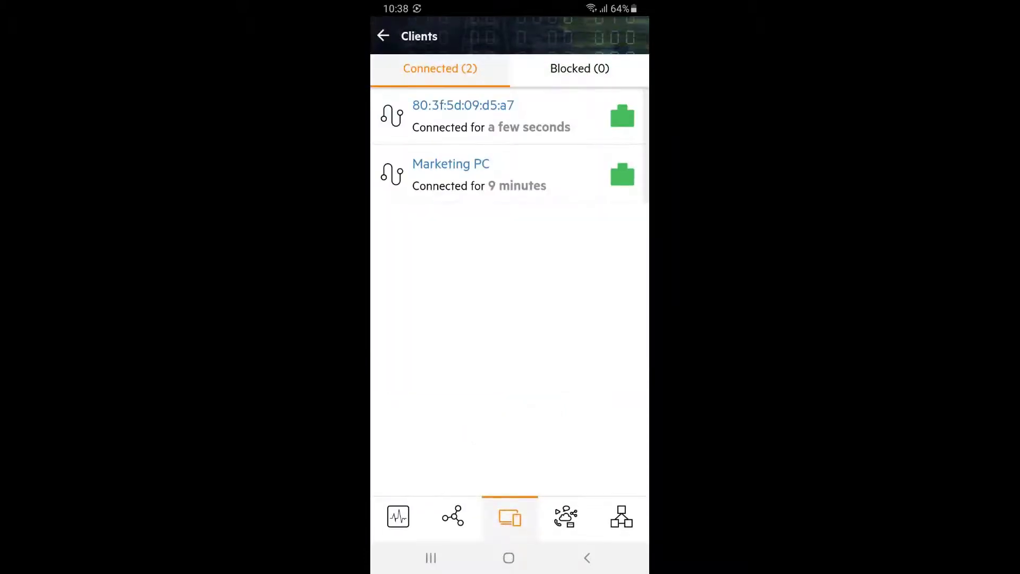
pyautogui.click(463, 116)
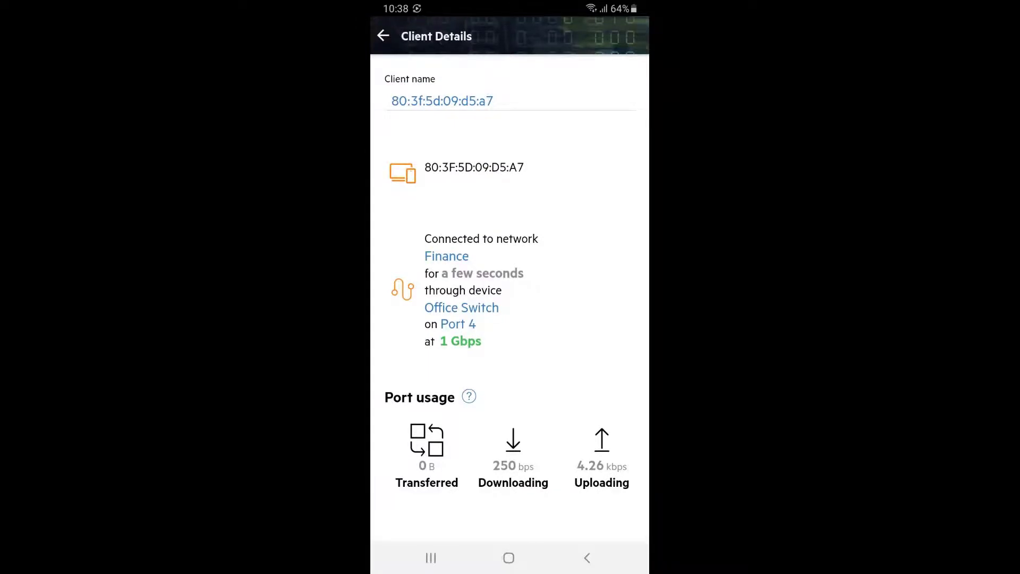
pyautogui.write('Finance P')
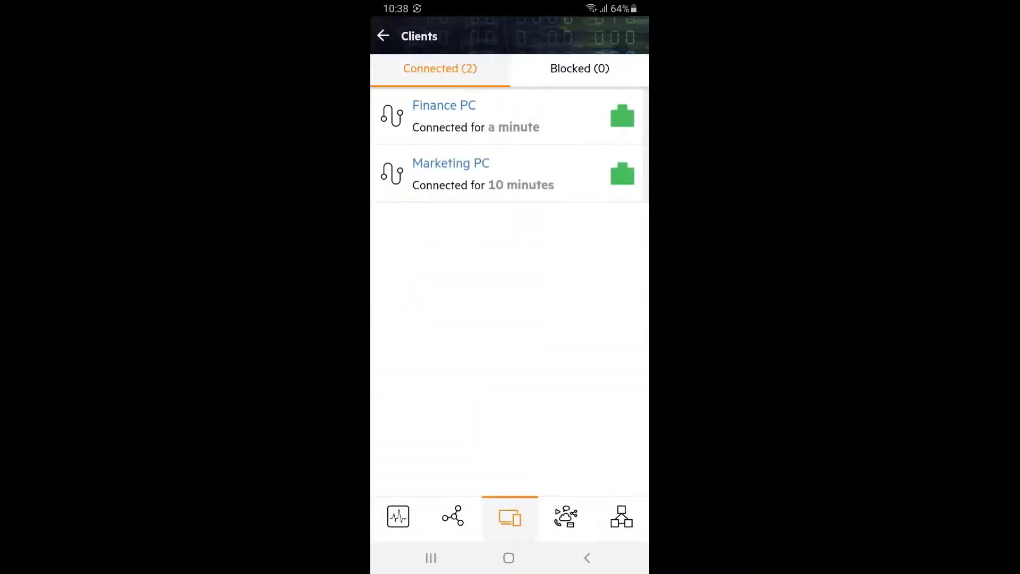
# Step: Review Marketing PC's details: Marketing network via Office Switch port 3 at 1 Gbps
pyautogui.click(450, 174)
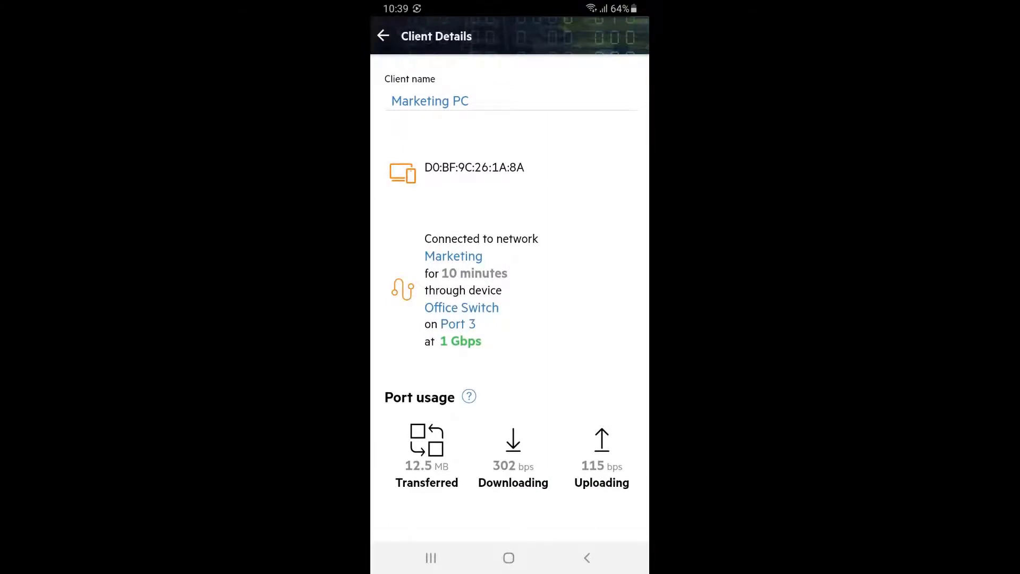
pyautogui.click(384, 36)
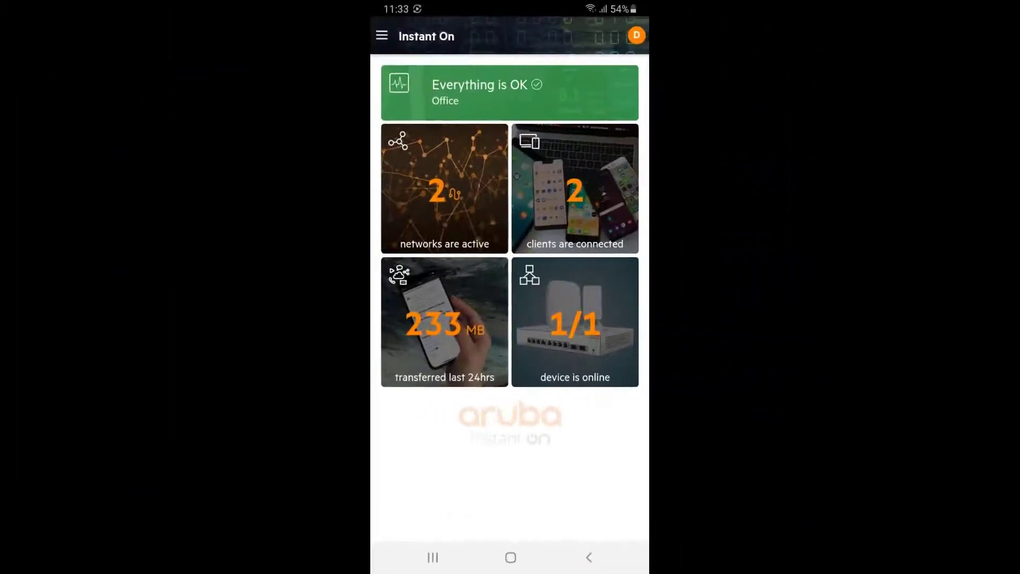
pyautogui.click(621, 516)
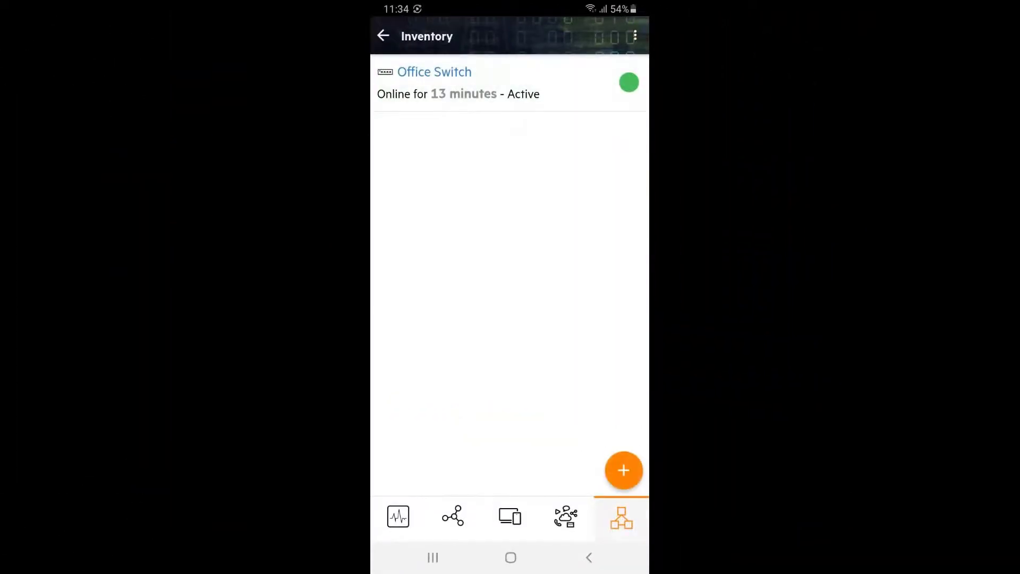
pyautogui.click(434, 71)
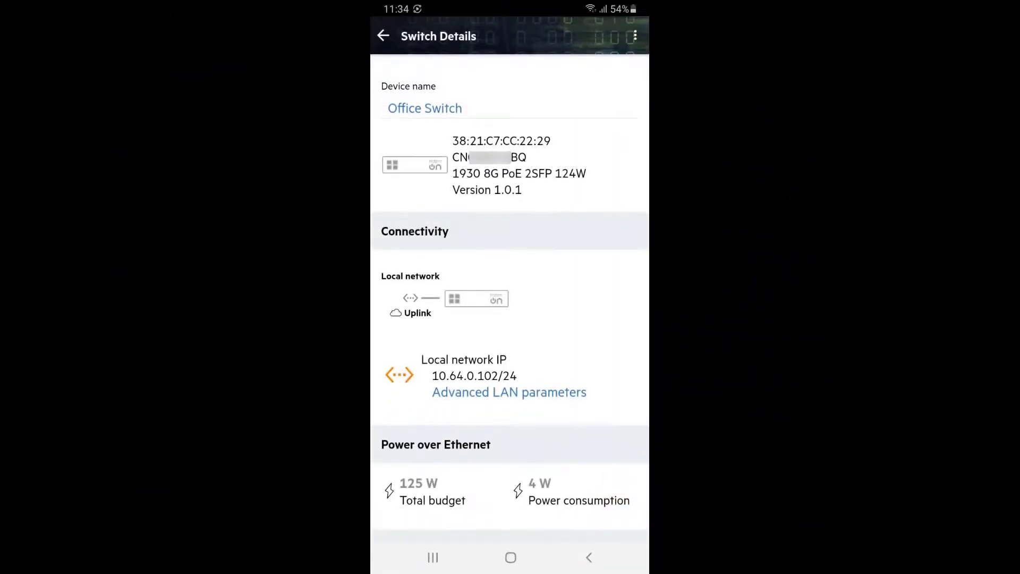
pyautogui.scroll(-3)
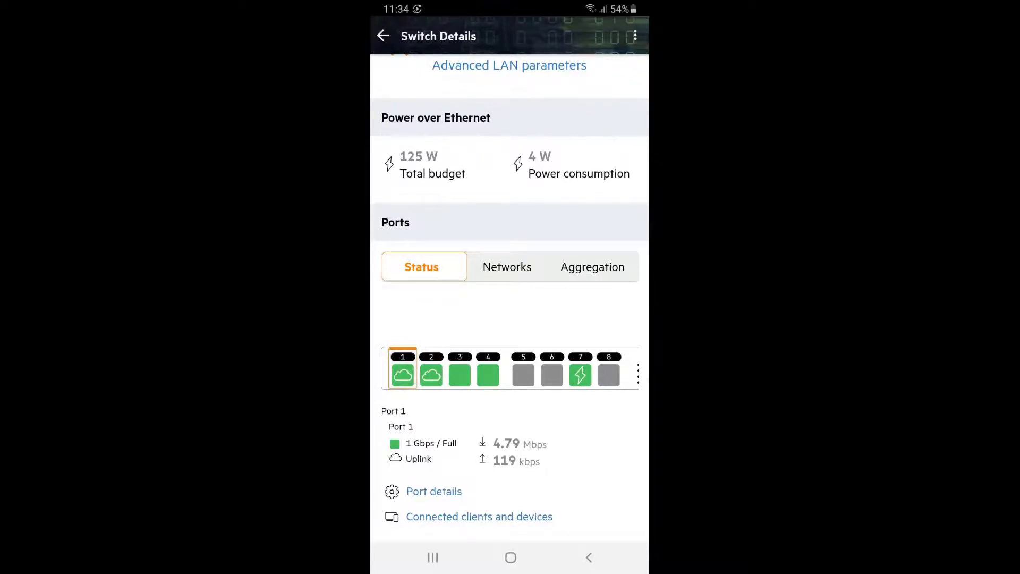
pyautogui.click(384, 36)
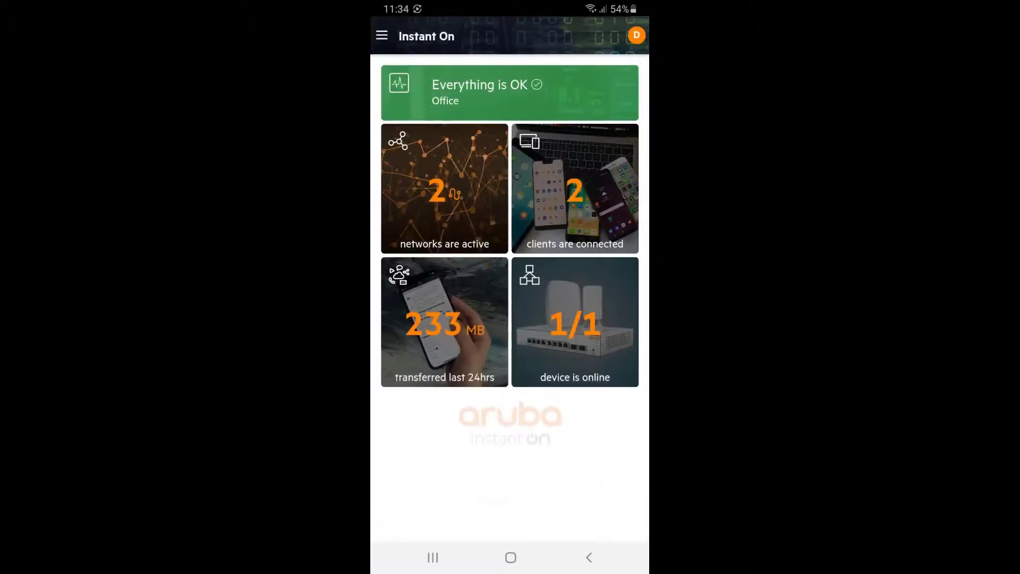
# Step: Search for and add the detected AP11D access point to the site
pyautogui.click(382, 36)
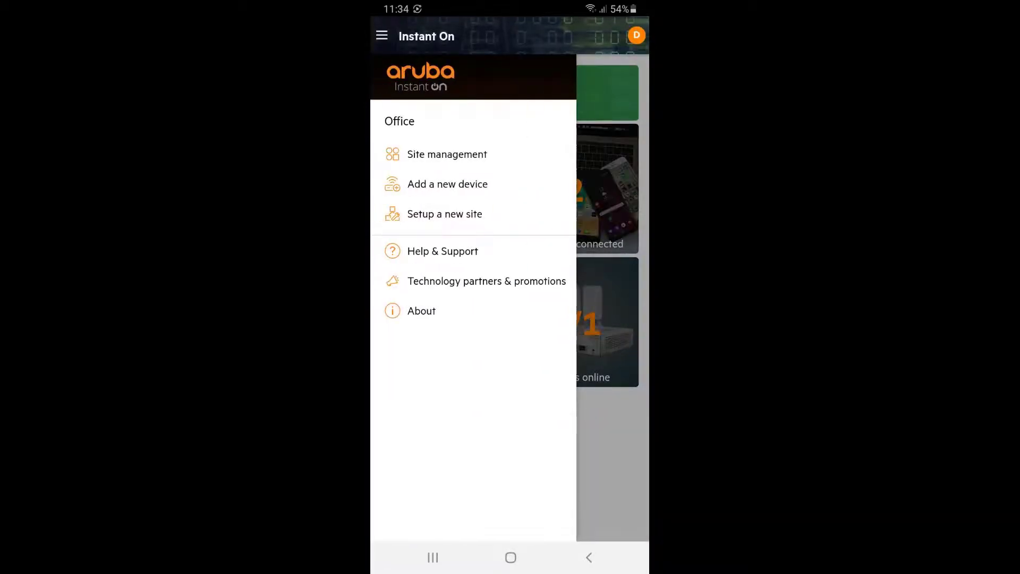
pyautogui.click(448, 184)
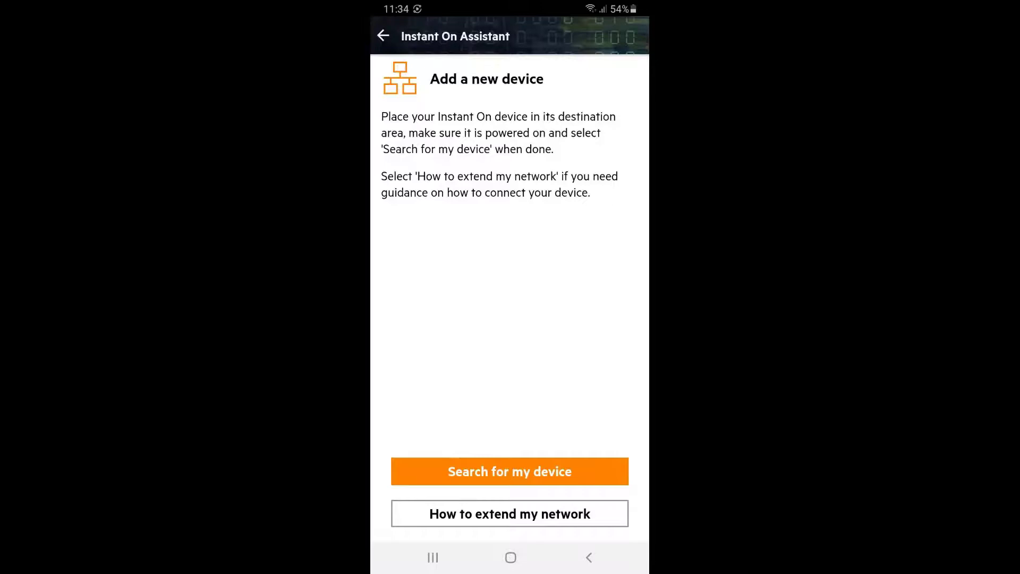
pyautogui.click(509, 471)
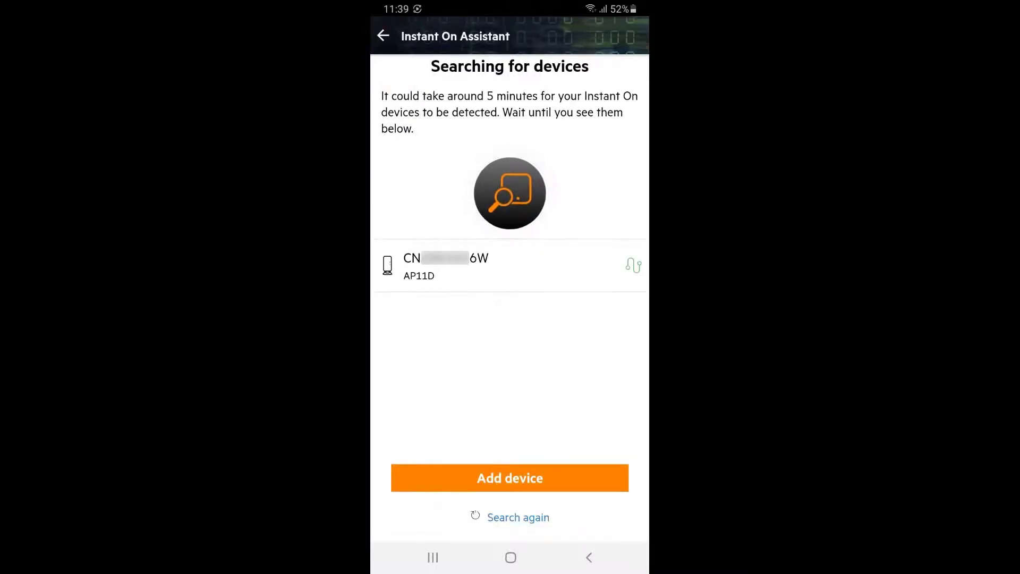
pyautogui.click(509, 477)
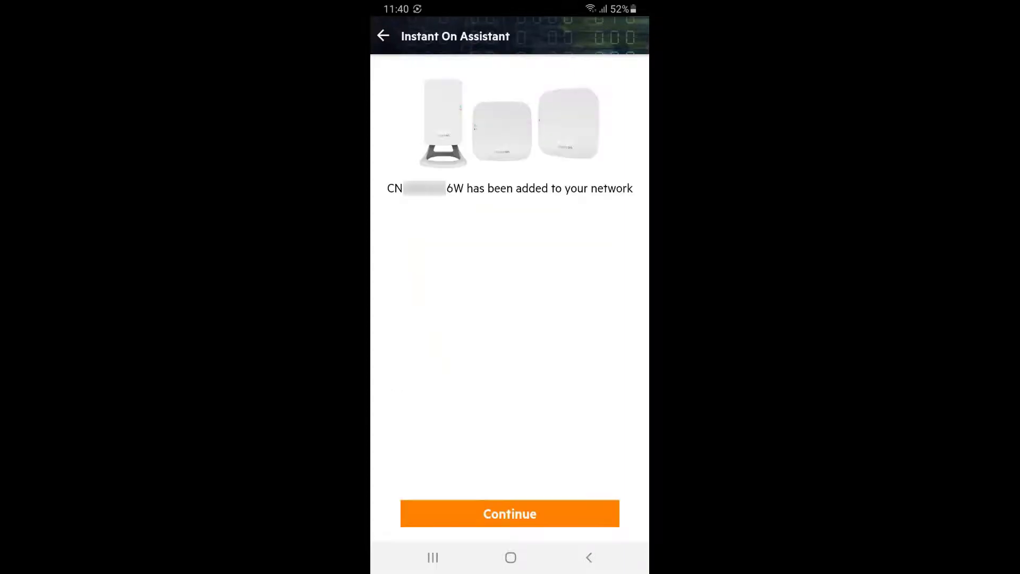
# Step: Create the Marketing wireless network with its password and finish setup
pyautogui.click(510, 513)
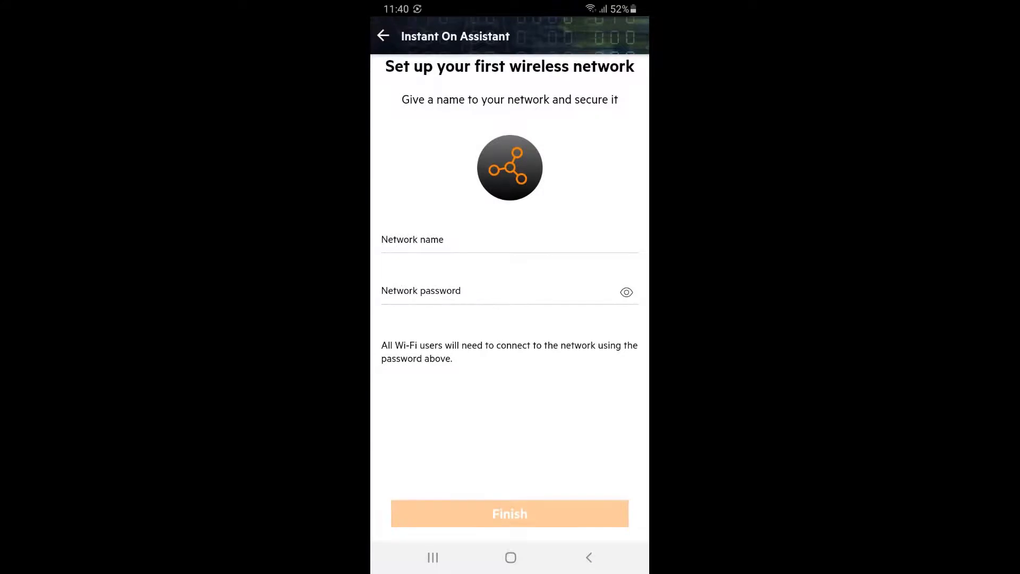
pyautogui.write('Marketing')
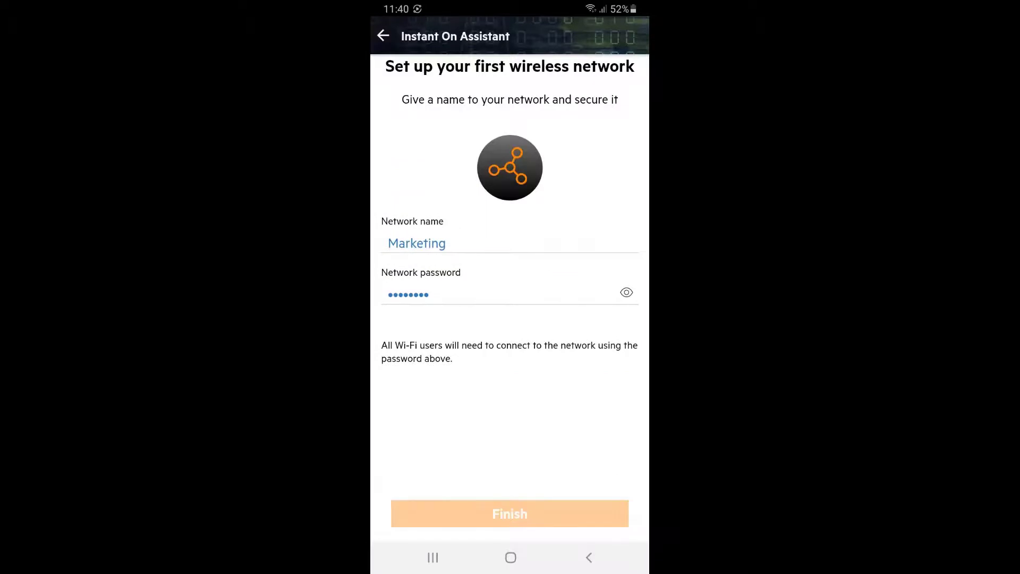
pyautogui.click(509, 513)
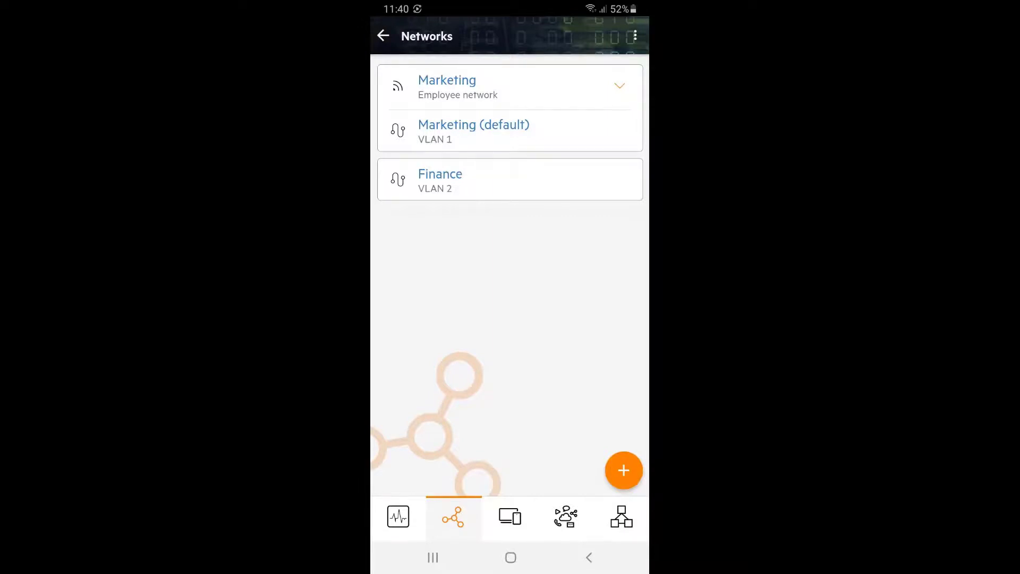
# Step: Start a new wireless employee network named Finance with a password
pyautogui.click(624, 470)
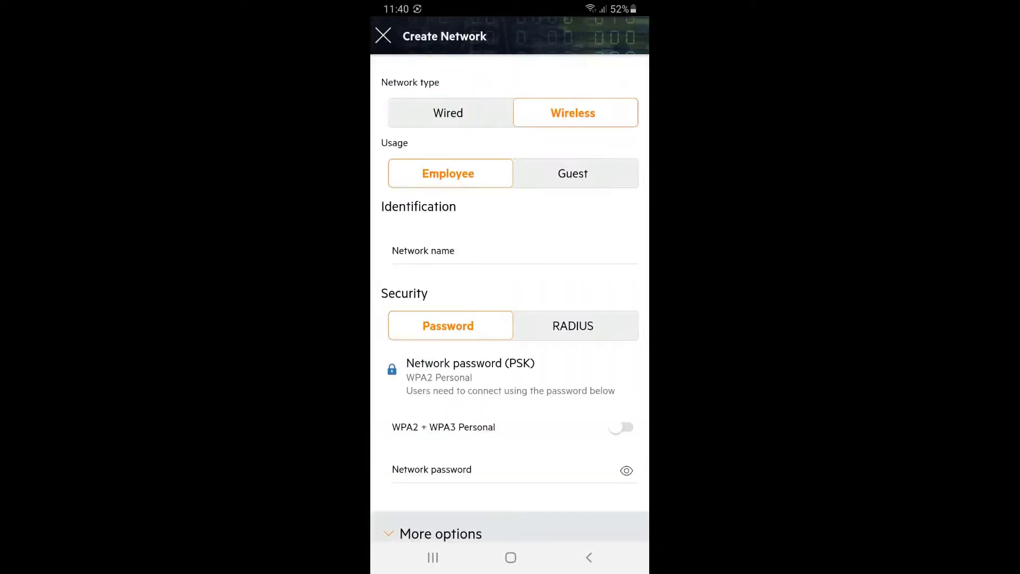
pyautogui.click(515, 251)
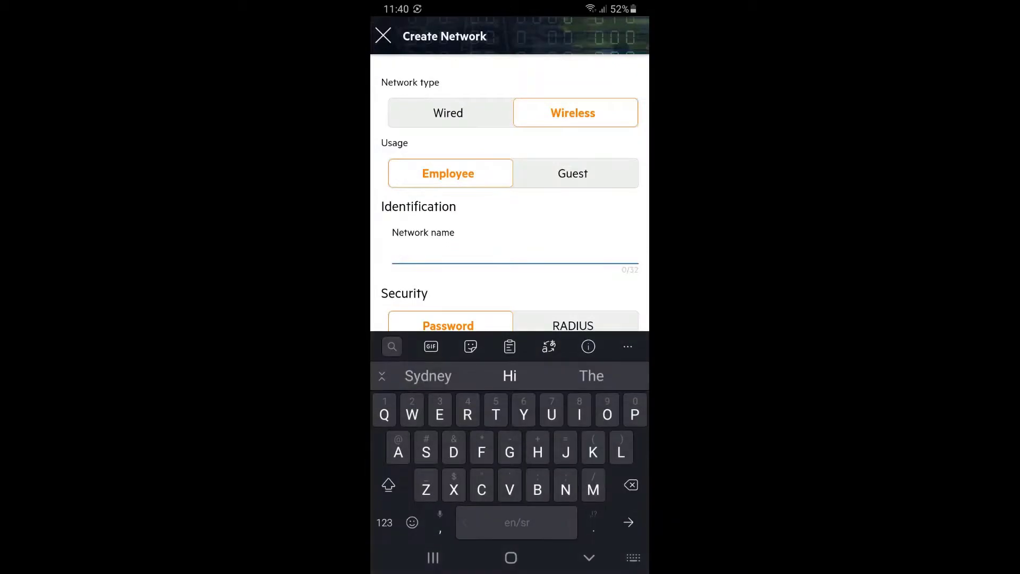
pyautogui.scroll(-3)
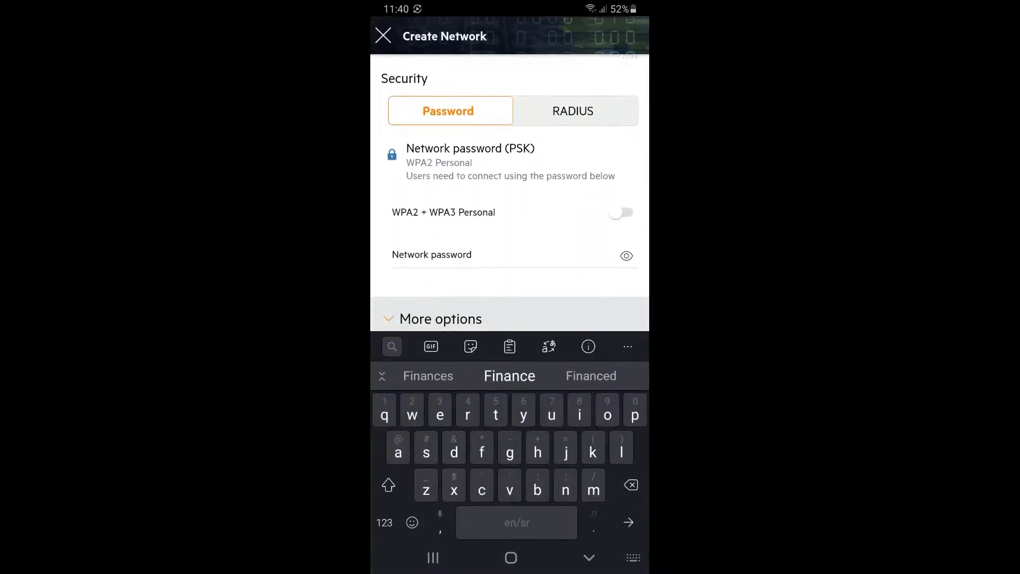
pyautogui.scroll(-3)
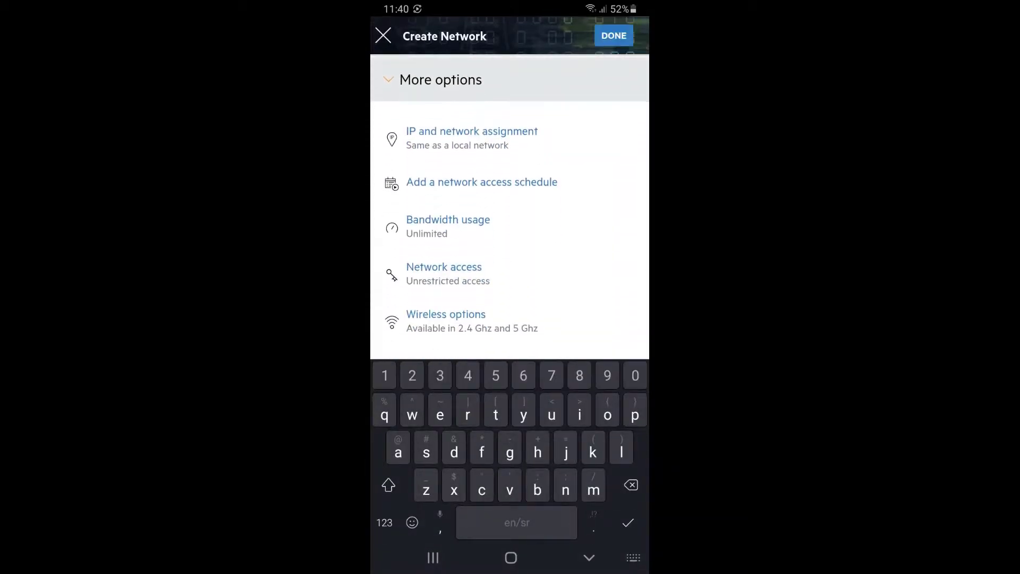
# Step: Assign its clients to the Finance (VLAN 2) wired network and save the network
pyautogui.click(472, 138)
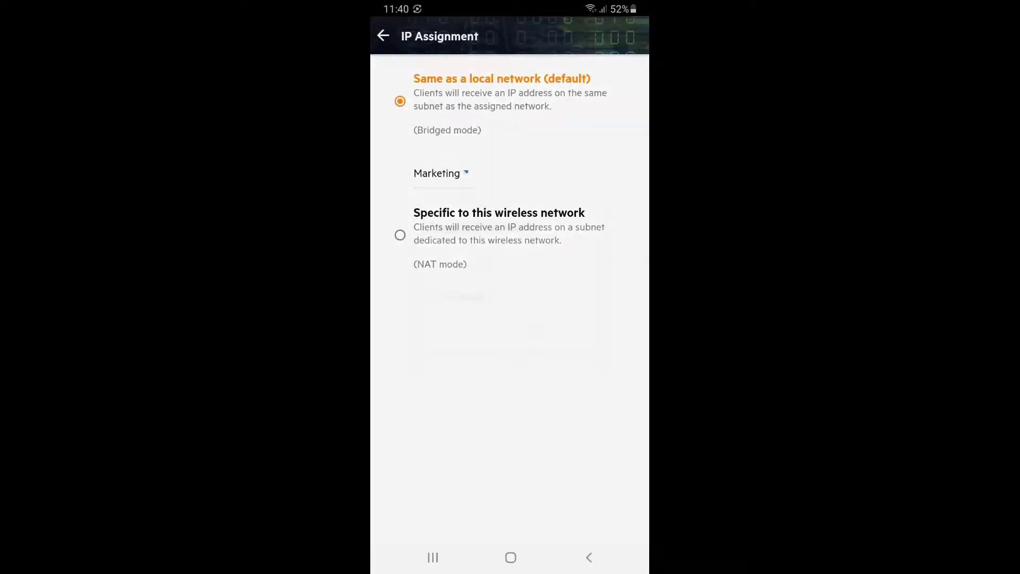
pyautogui.click(437, 173)
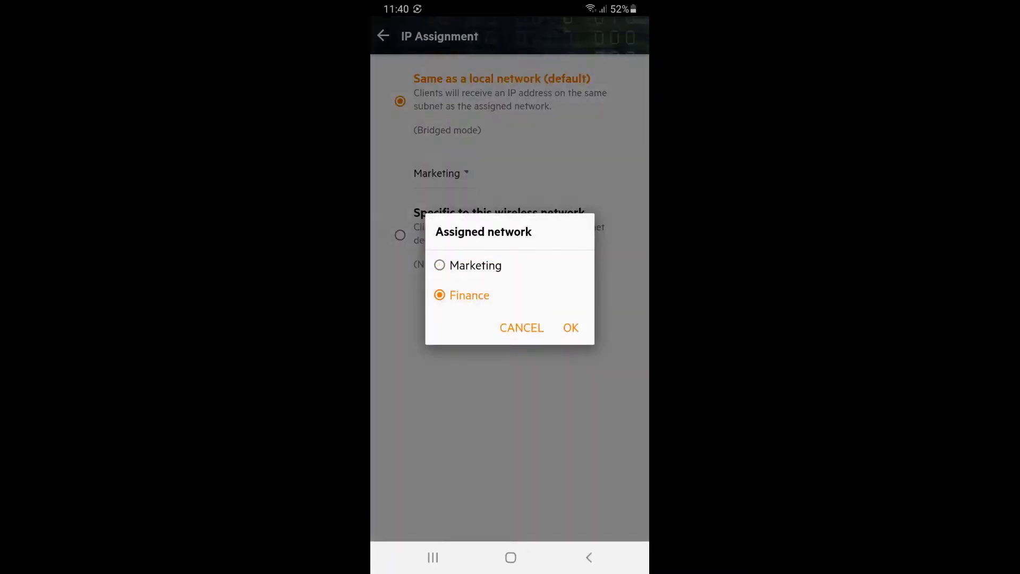
pyautogui.click(569, 328)
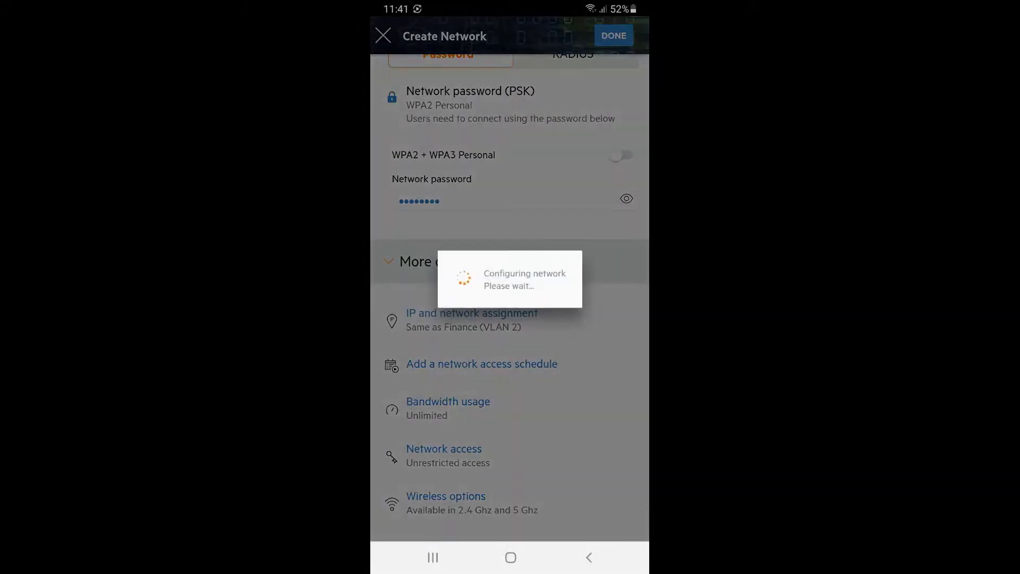
pyautogui.click(612, 36)
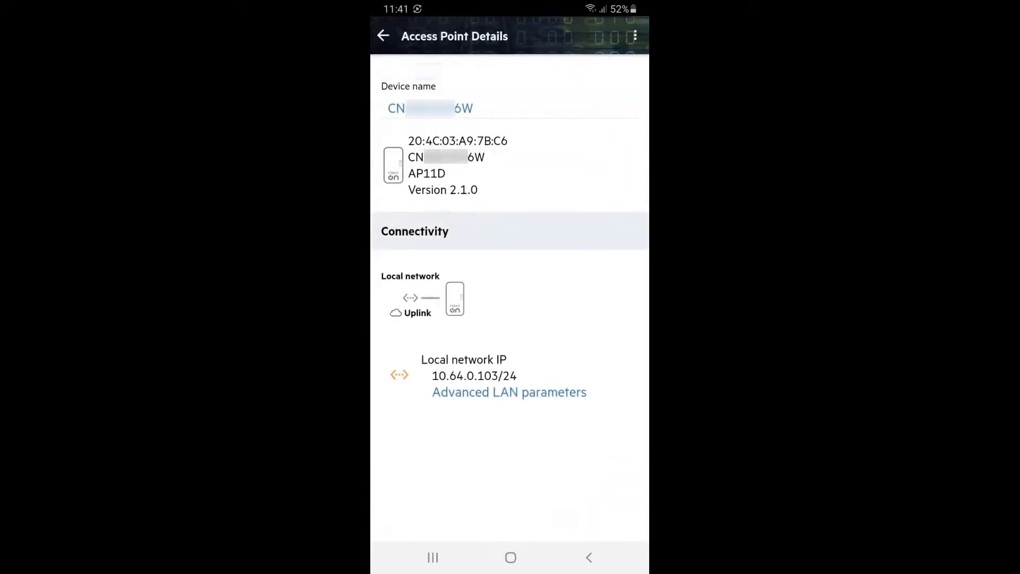
# Step: Clear the access point's serial-number device name and give it a new name
pyautogui.click(456, 108)
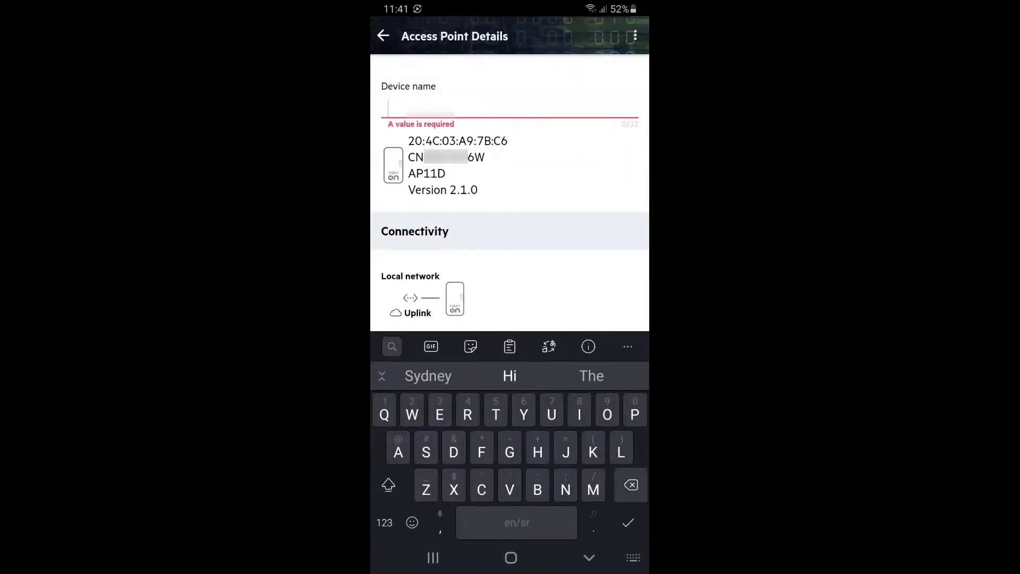
pyautogui.click(384, 36)
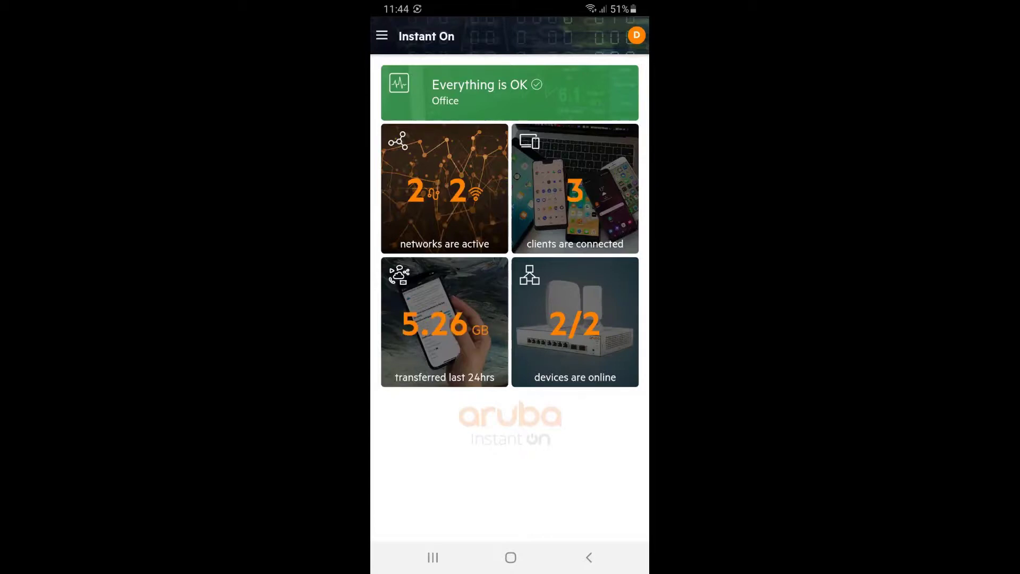
# Step: Rename the wireless client DESKTOP-KP5H6EF on Finance via Office AP to 'Finance Laptop'
pyautogui.click(575, 189)
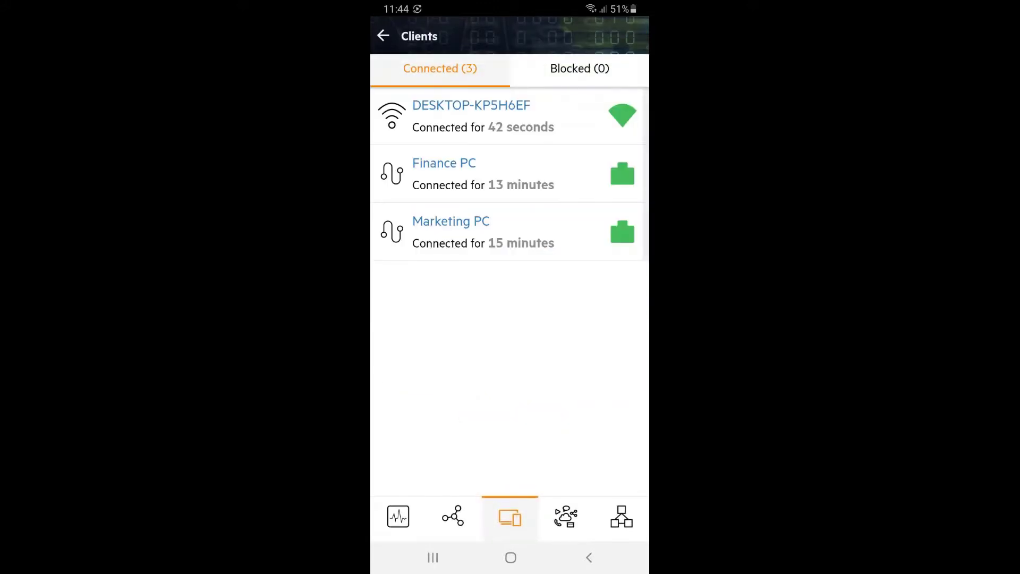
pyautogui.click(471, 116)
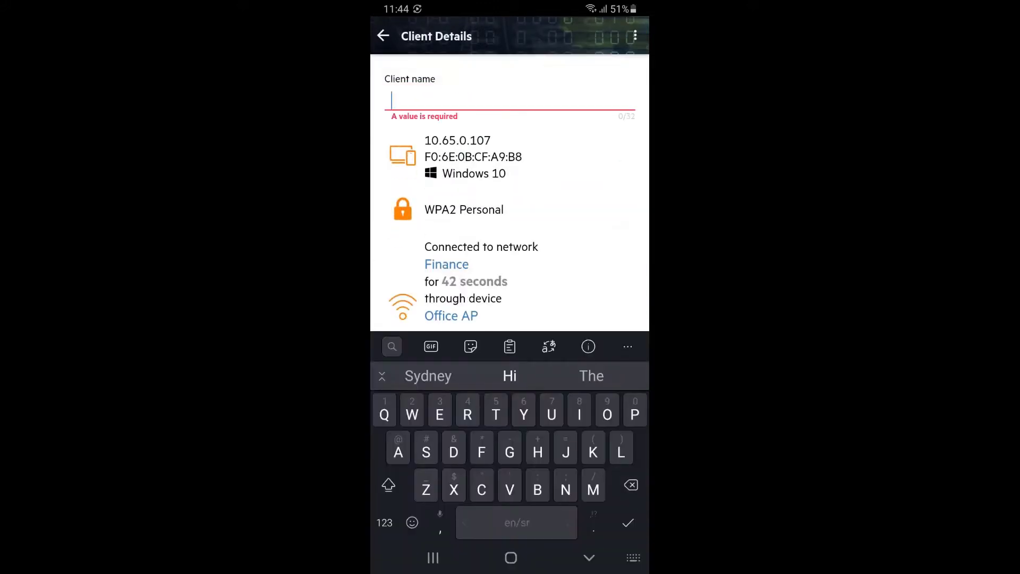
pyautogui.write('Finance Laptop')
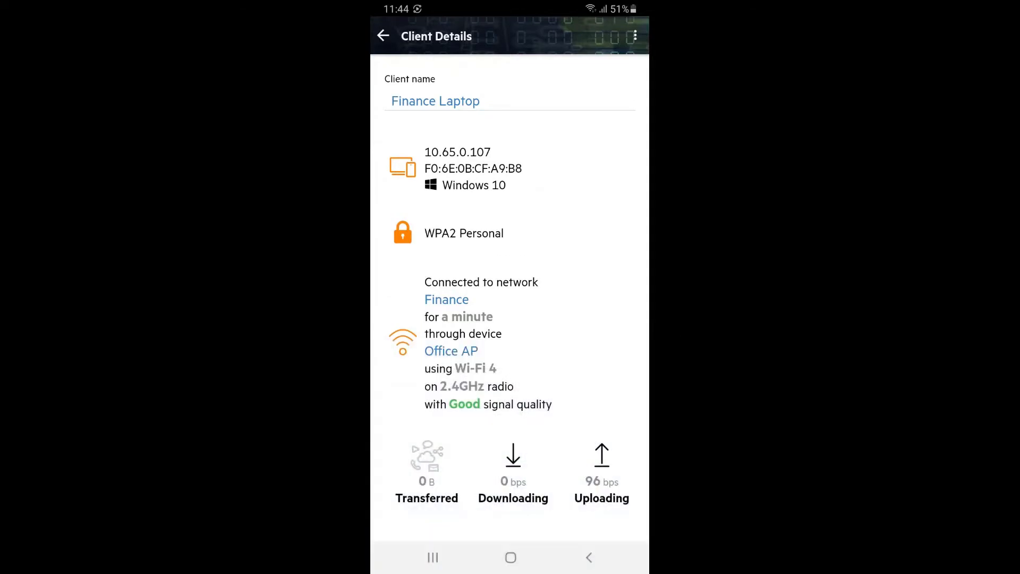